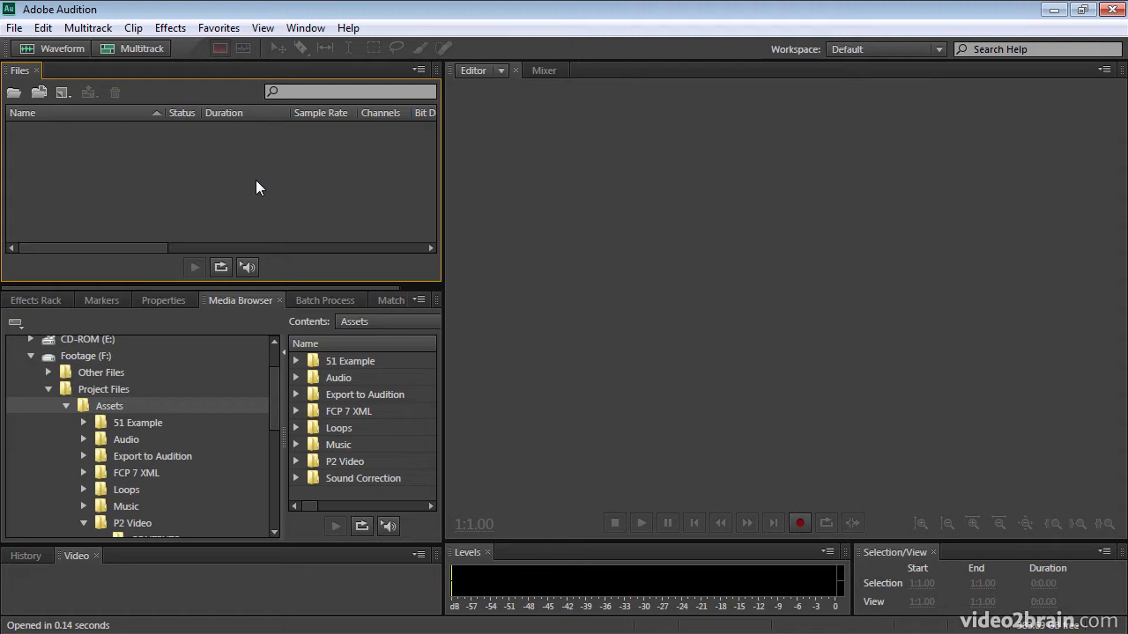
mouse_move(187, 234)
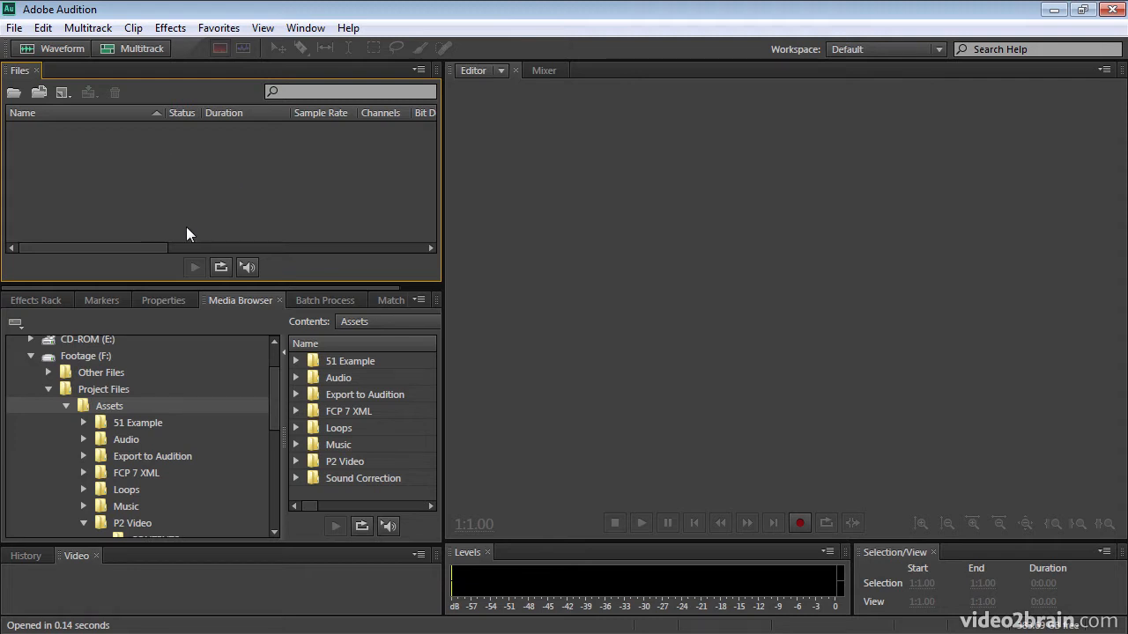
mouse_move(227, 204)
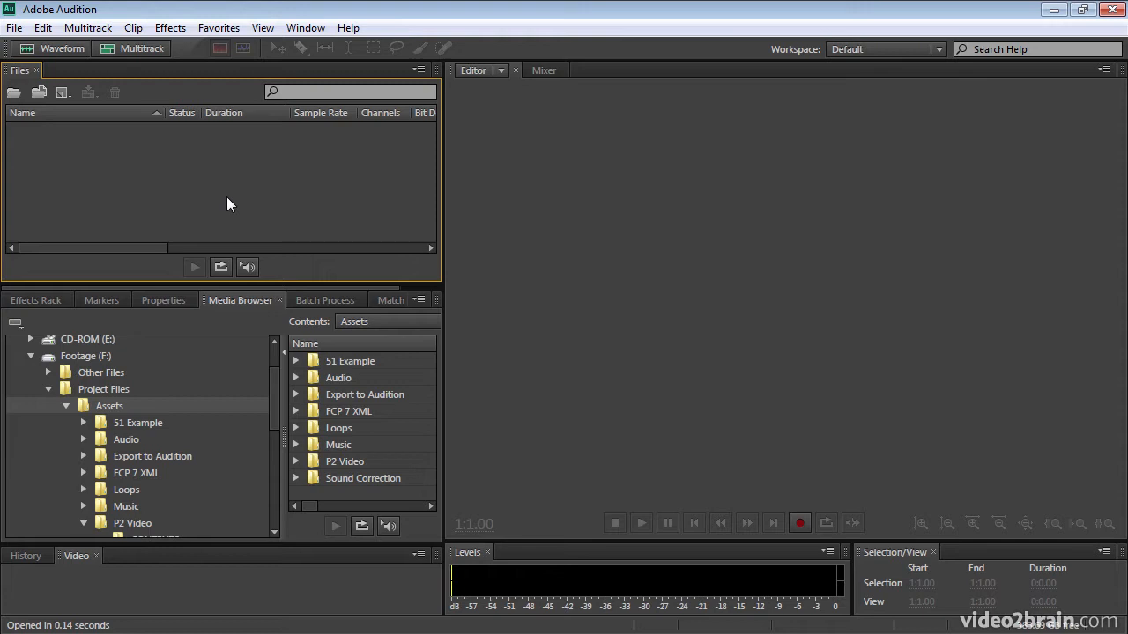
mouse_move(203, 192)
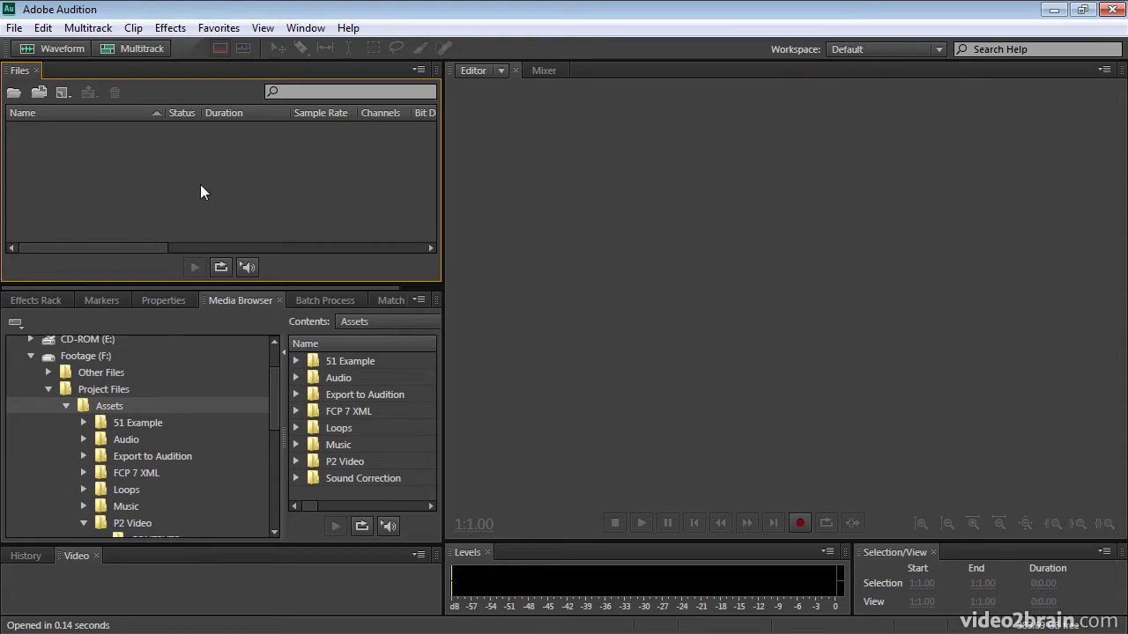
In the Open File dialog, select 06 Departure From Cairo.aif in Music and view file types.
click(12, 28)
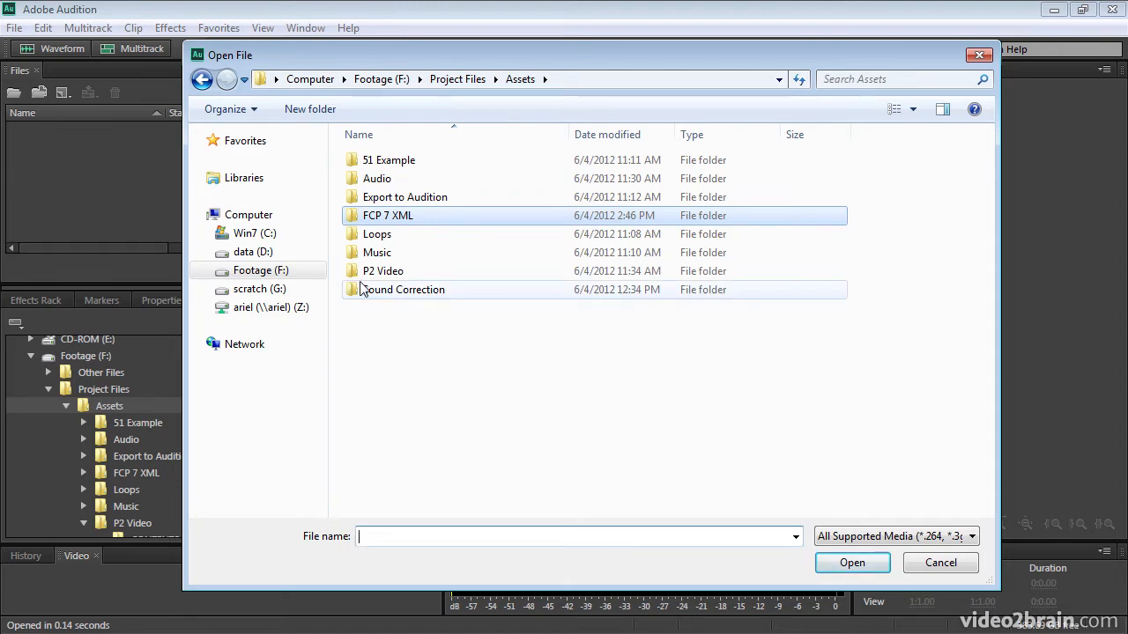
double_click(377, 252)
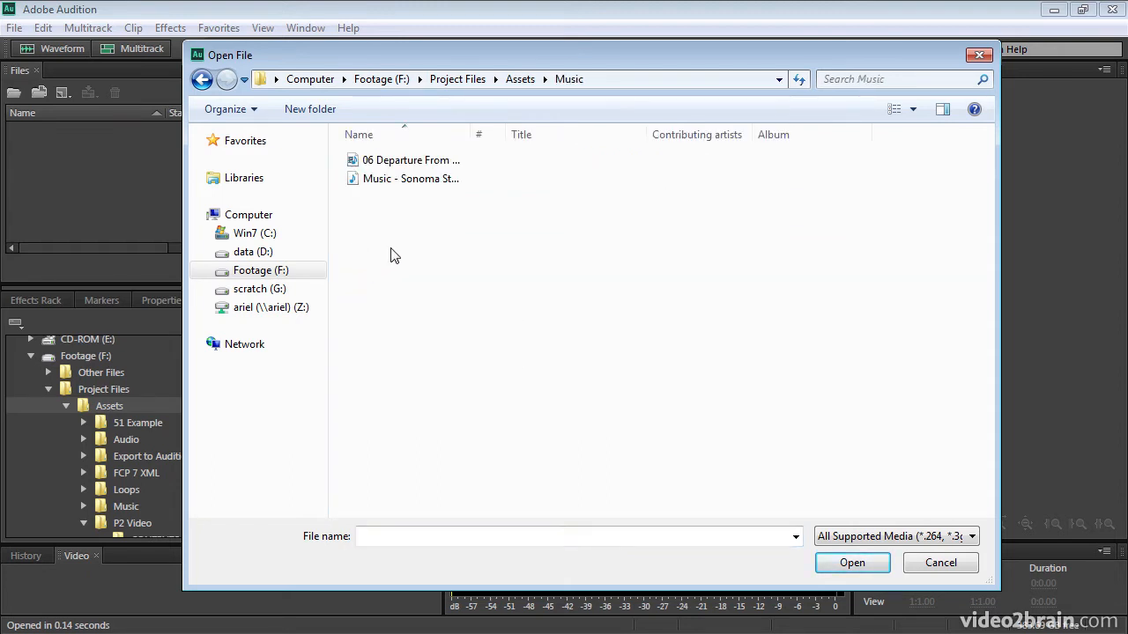
click(411, 160)
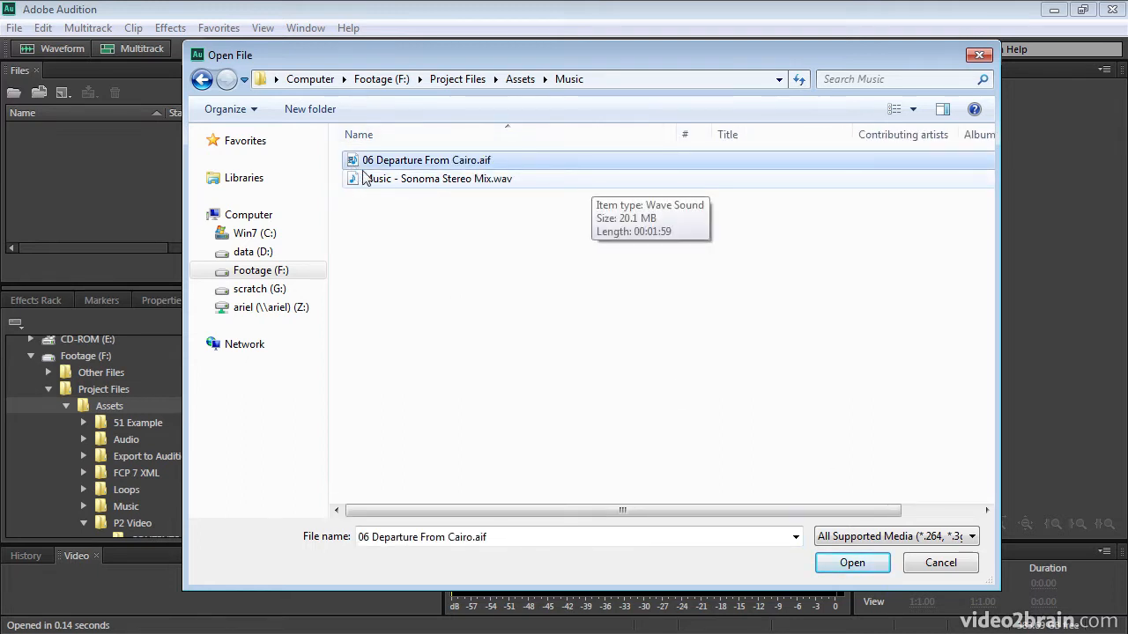
click(435, 178)
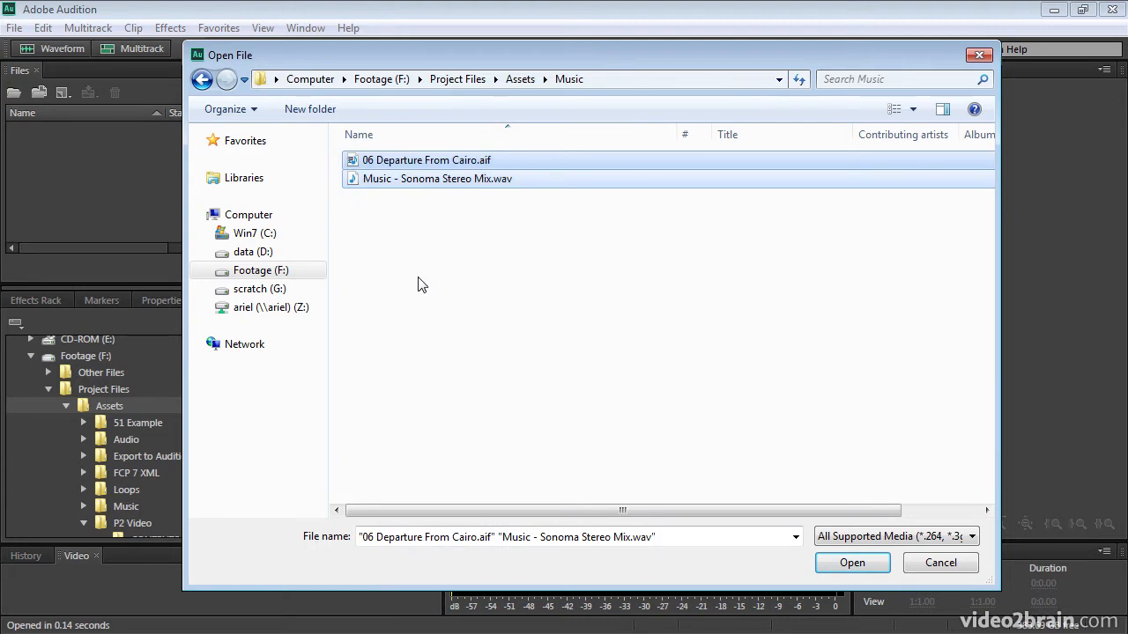
click(427, 159)
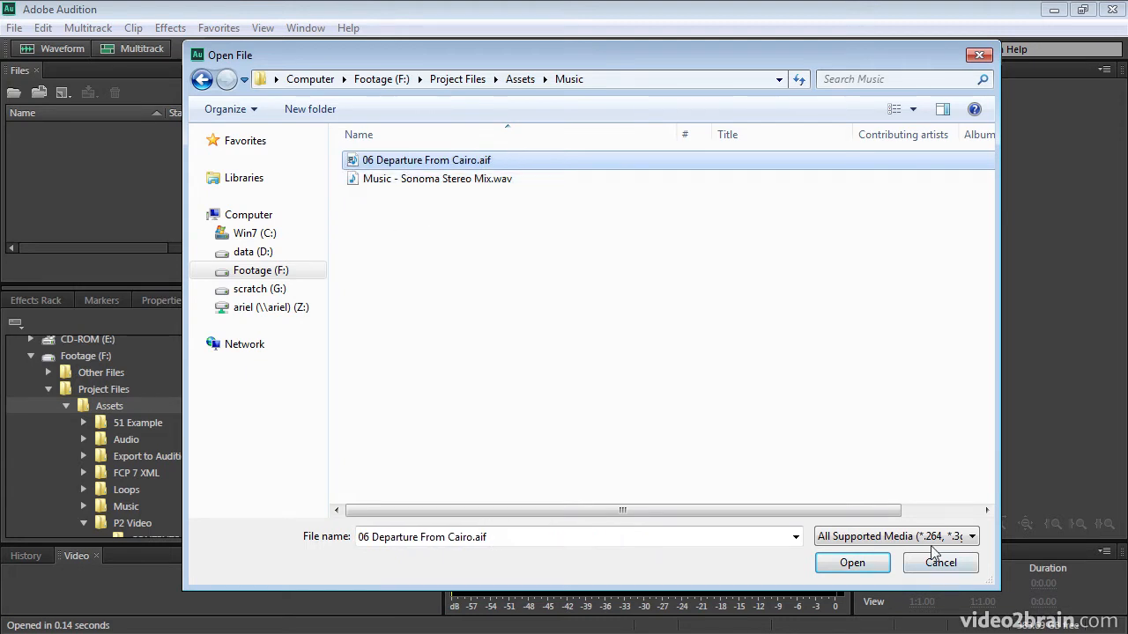
click(969, 537)
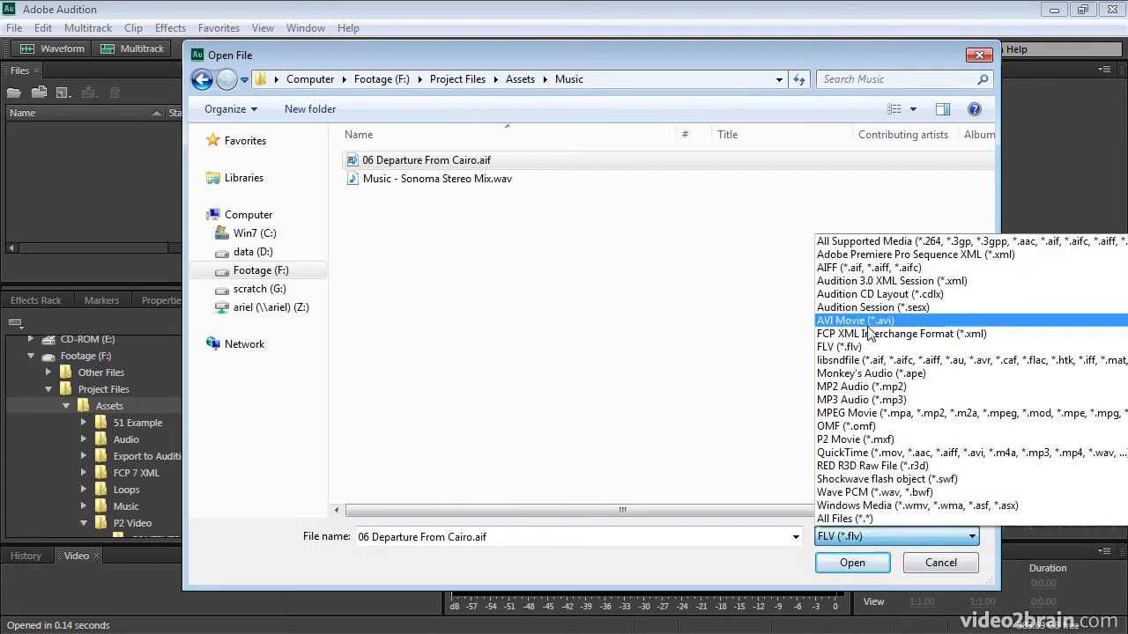
mouse_move(944, 505)
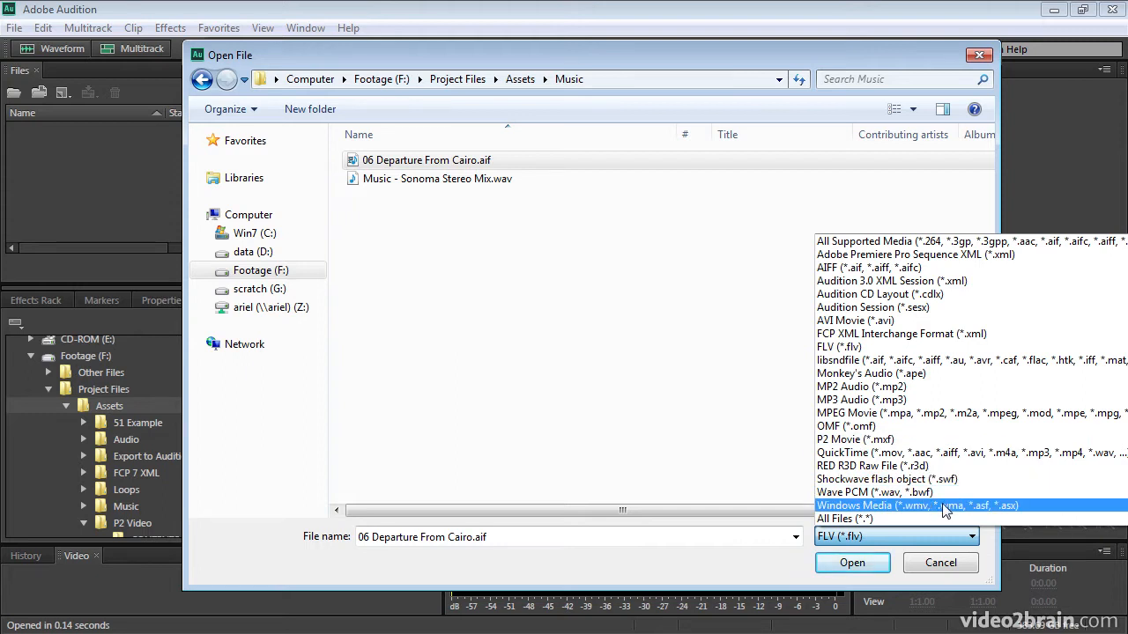
mouse_move(884, 478)
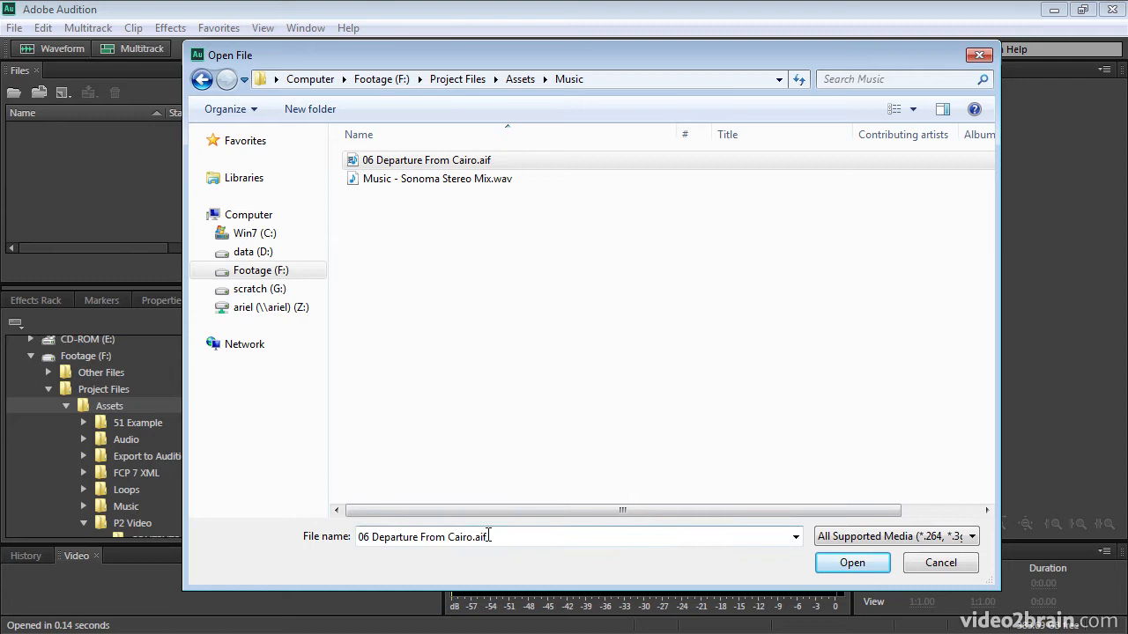
Open 06 Departure From Cairo.aif from the Open File dialog.
click(852, 563)
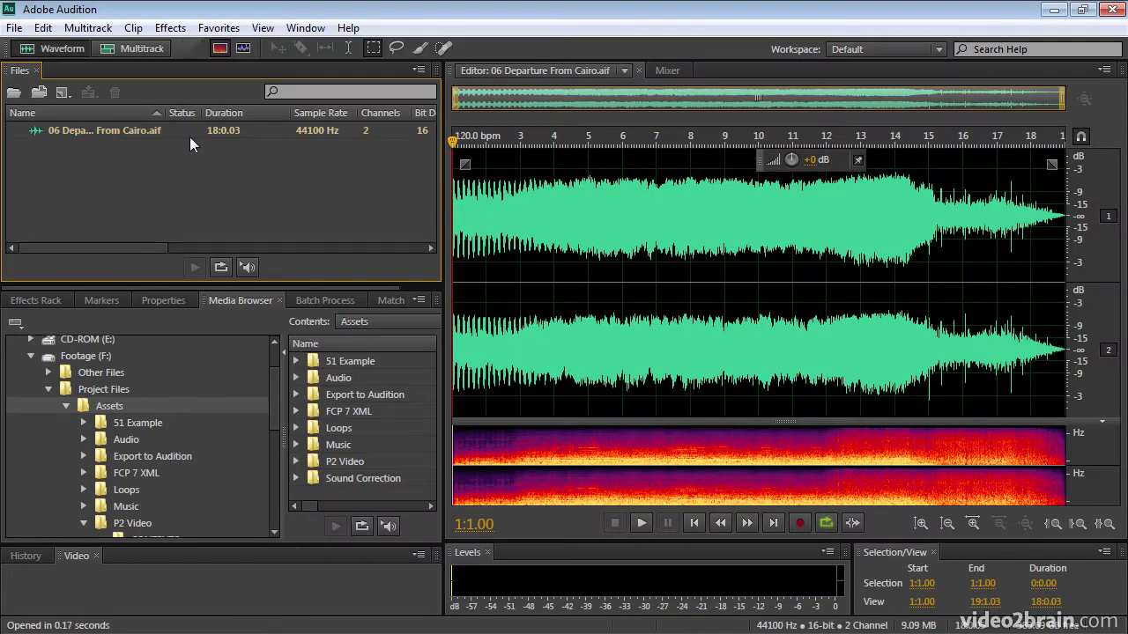
mouse_move(174, 184)
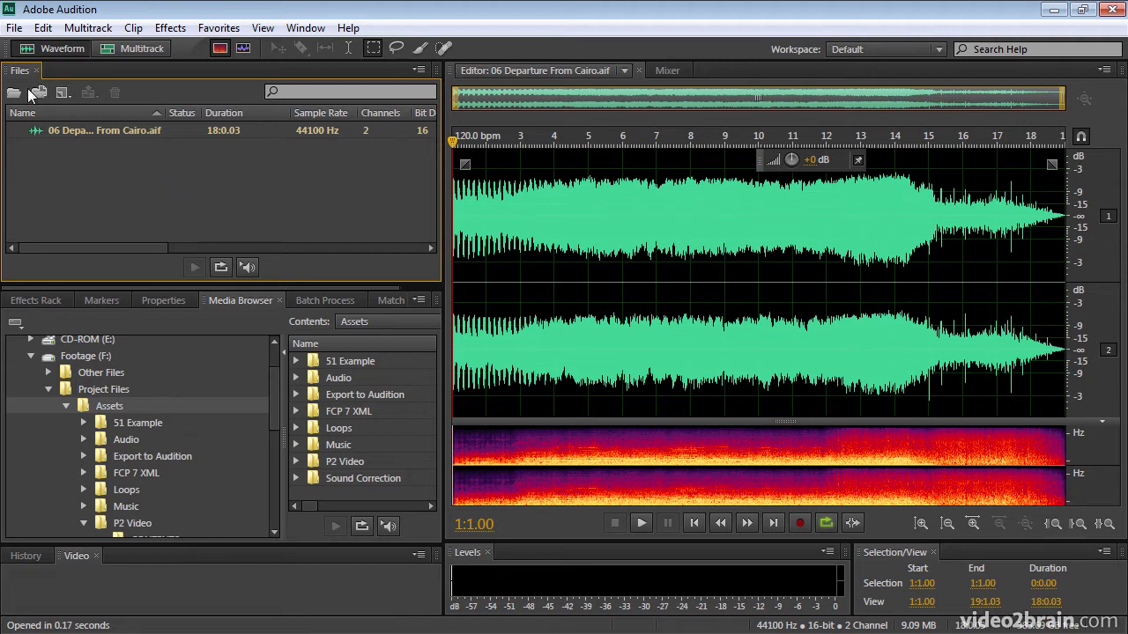
mouse_move(15, 93)
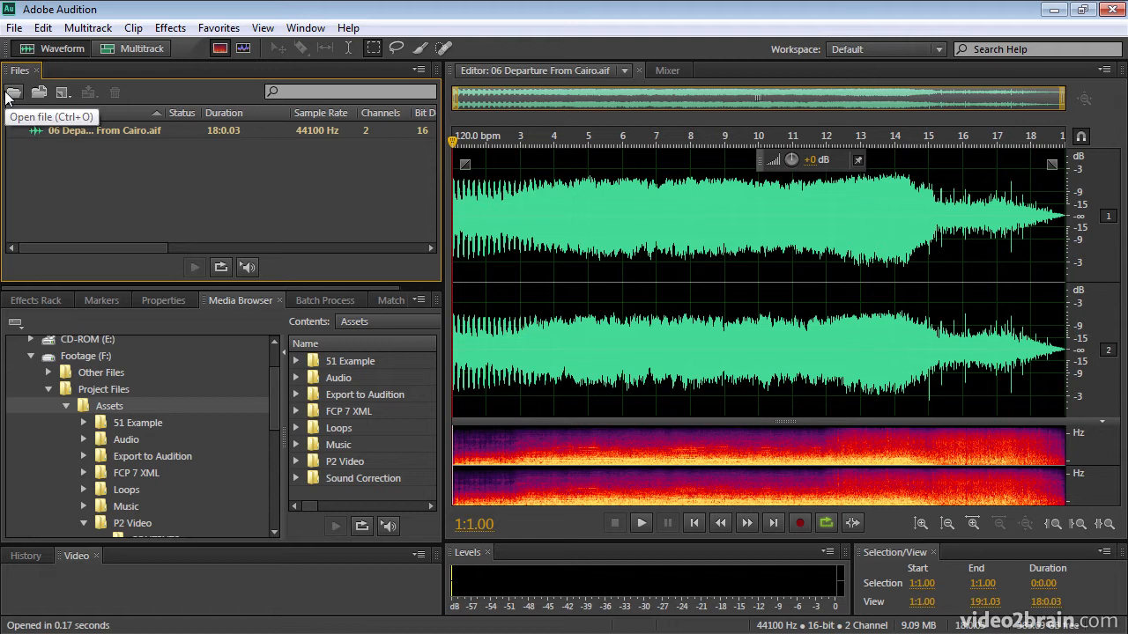
mouse_move(59, 95)
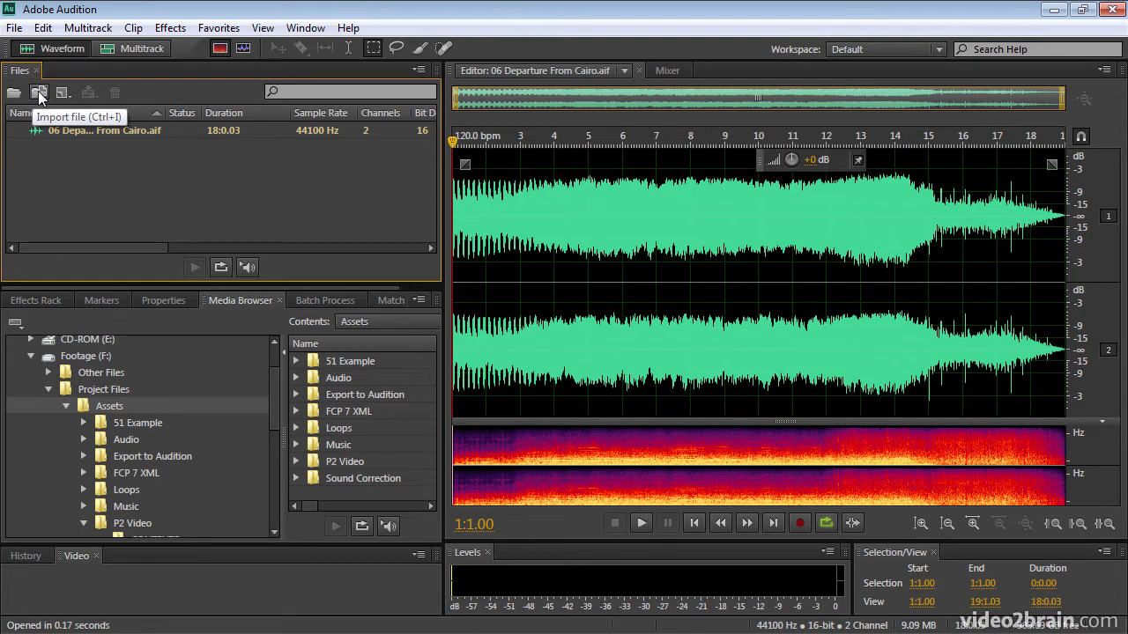
Import Music - Sonoma Stereo Mix.wav into the Files panel.
click(40, 91)
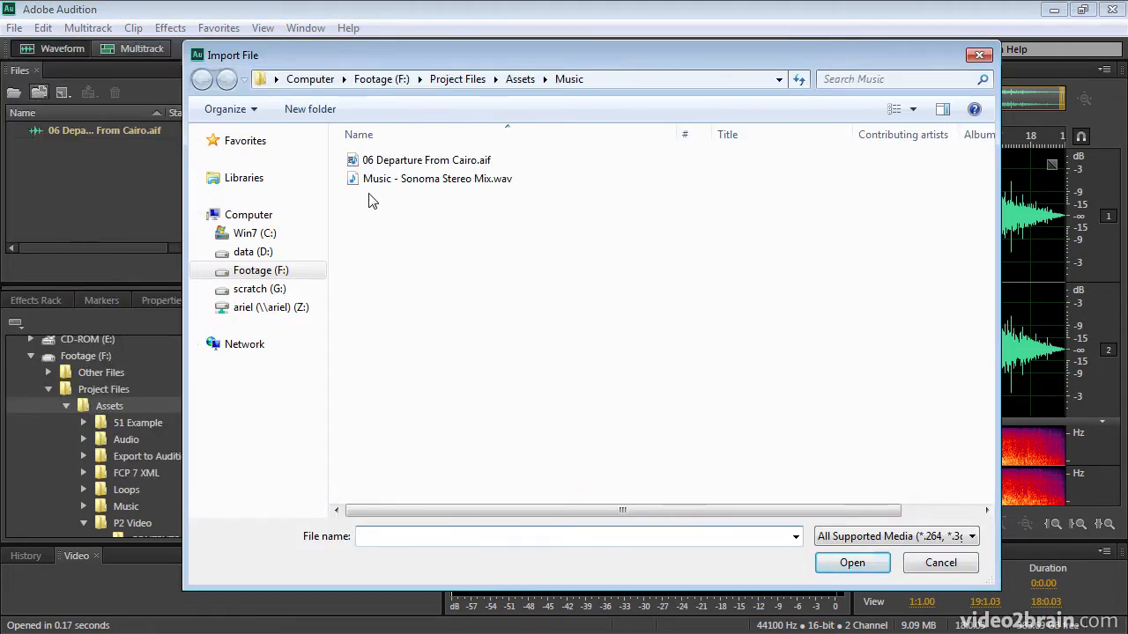
click(438, 178)
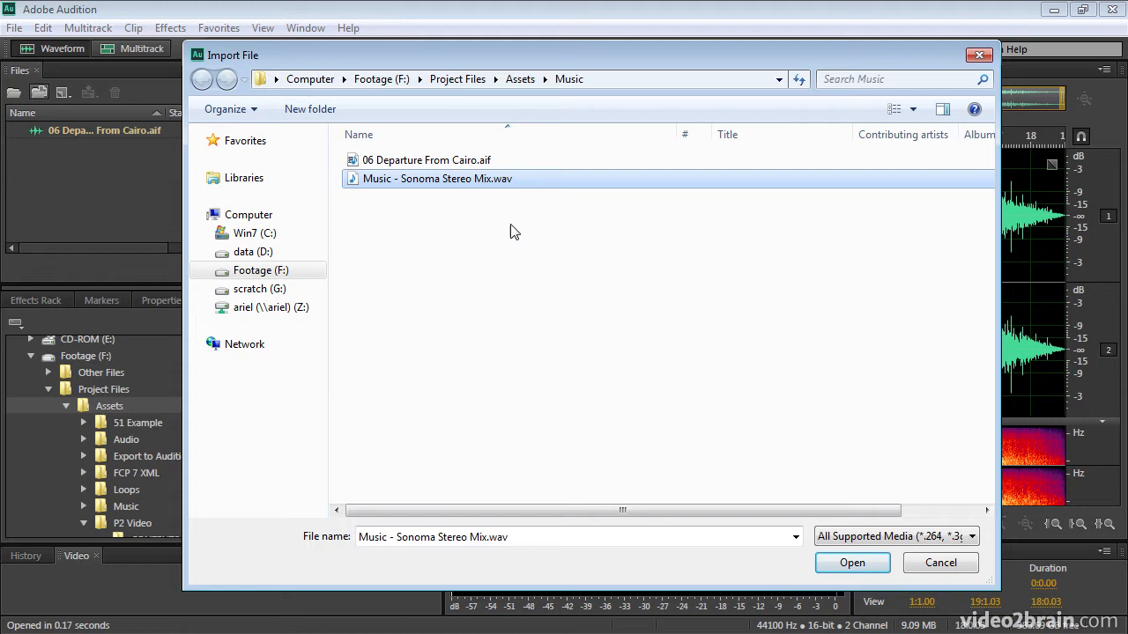
mouse_move(1038, 385)
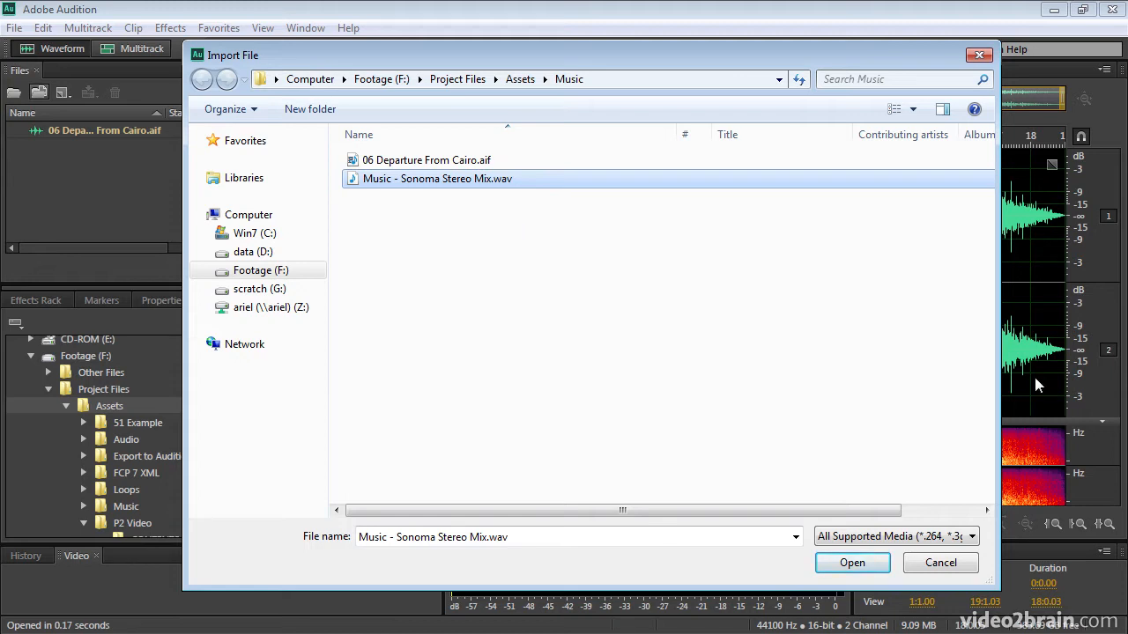
click(853, 563)
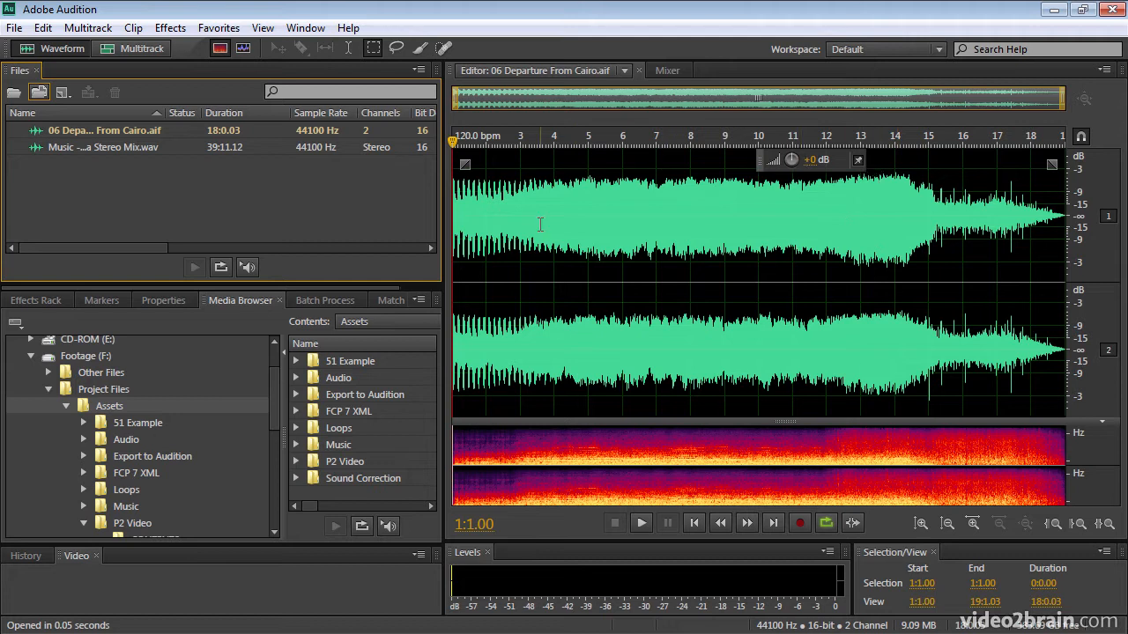
mouse_move(800, 349)
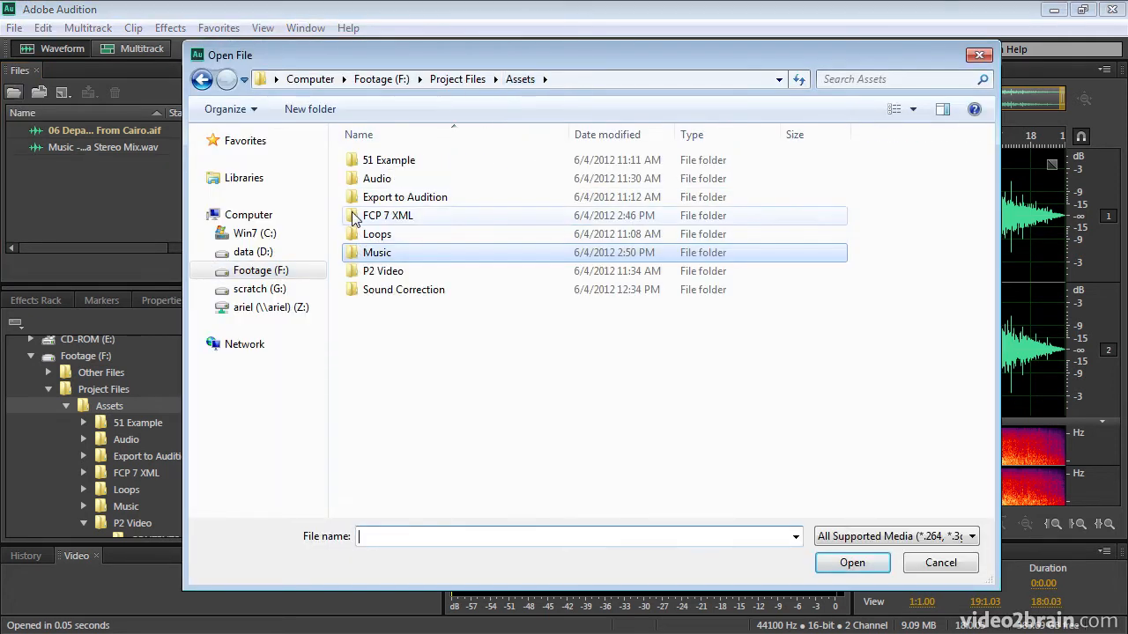
Open gat-Guitar 1-8.mp3 from the Audio folder.
double_click(376, 178)
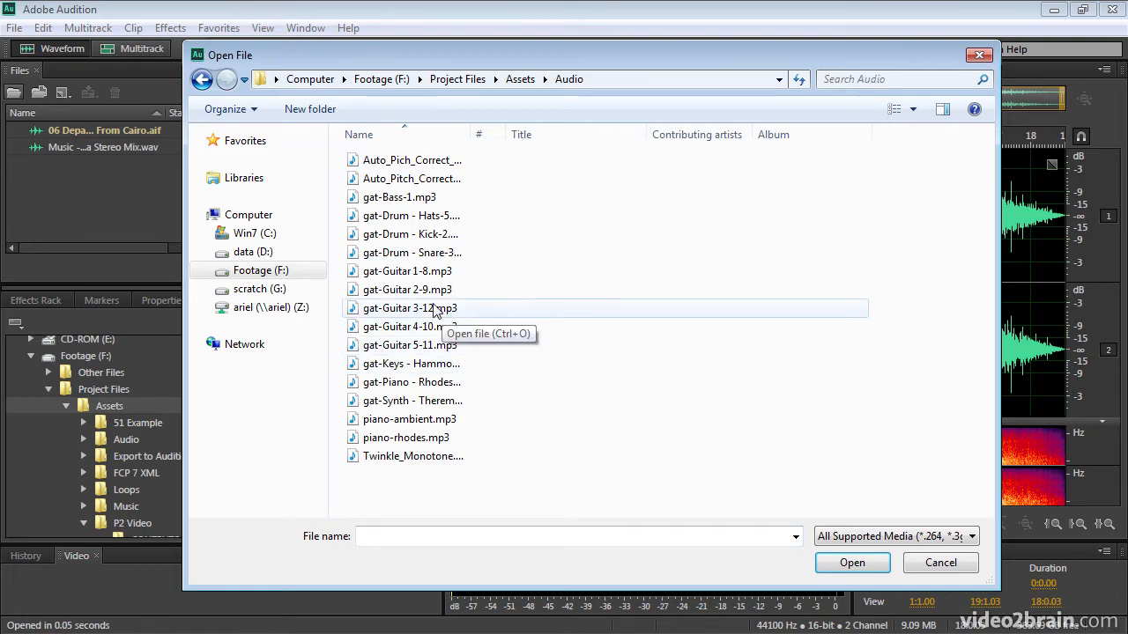
click(404, 270)
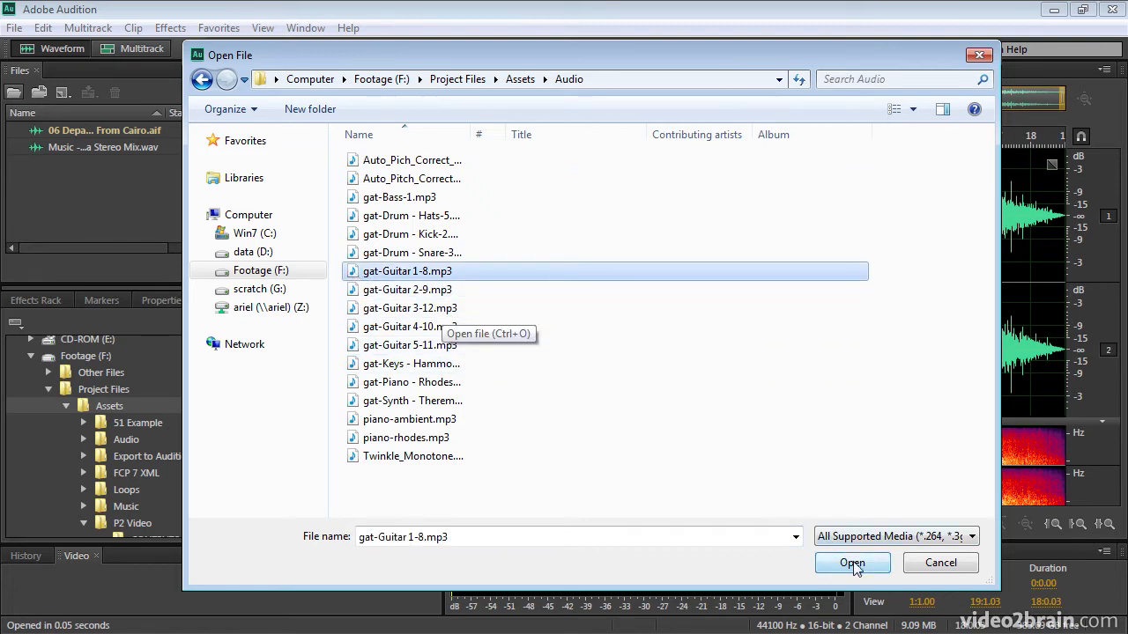
mouse_move(960, 583)
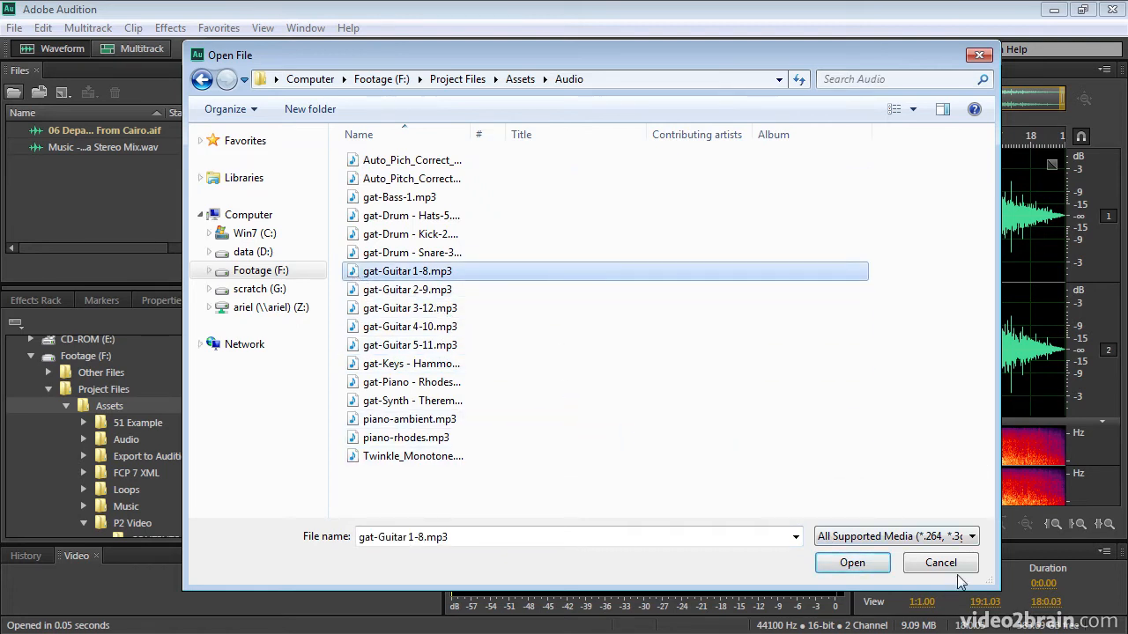
click(852, 562)
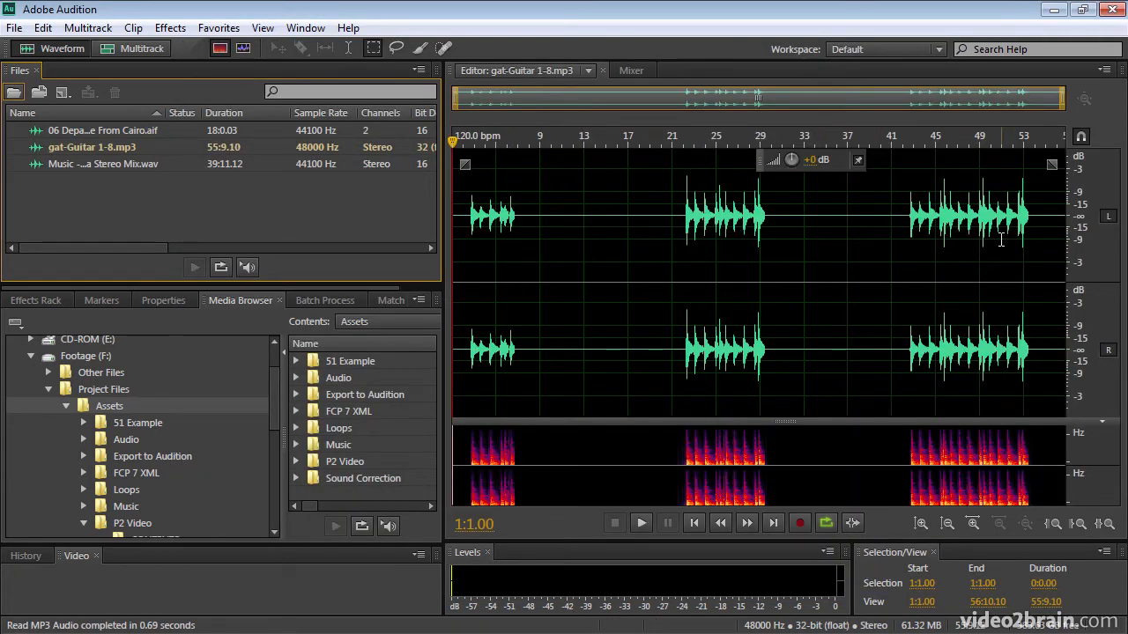
mouse_move(672, 366)
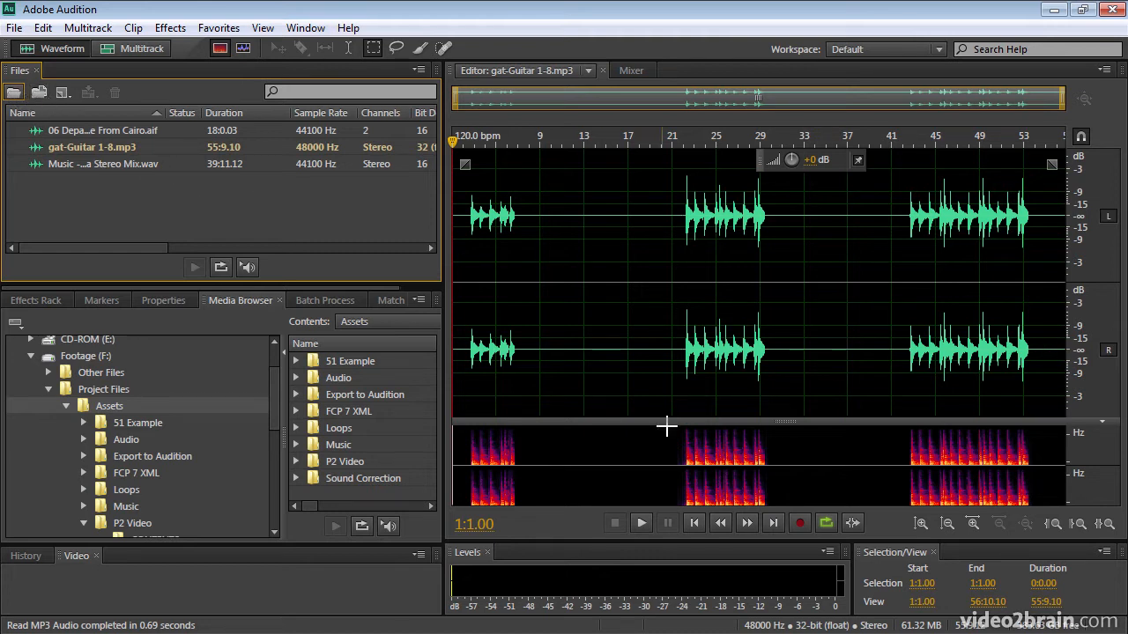
mouse_move(672, 374)
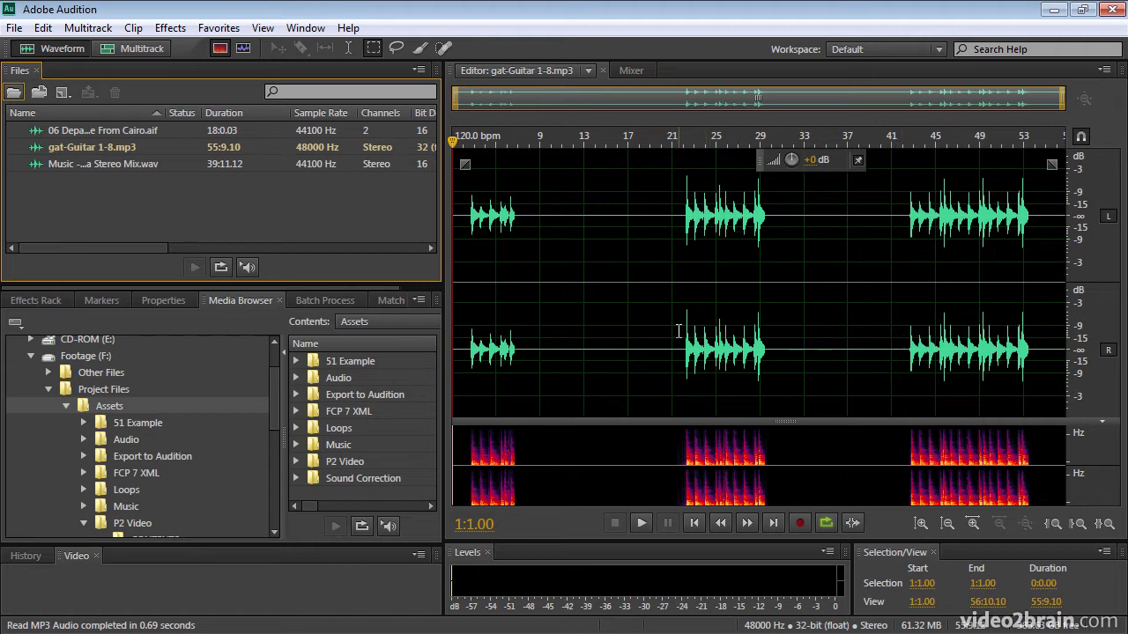
mouse_move(37, 92)
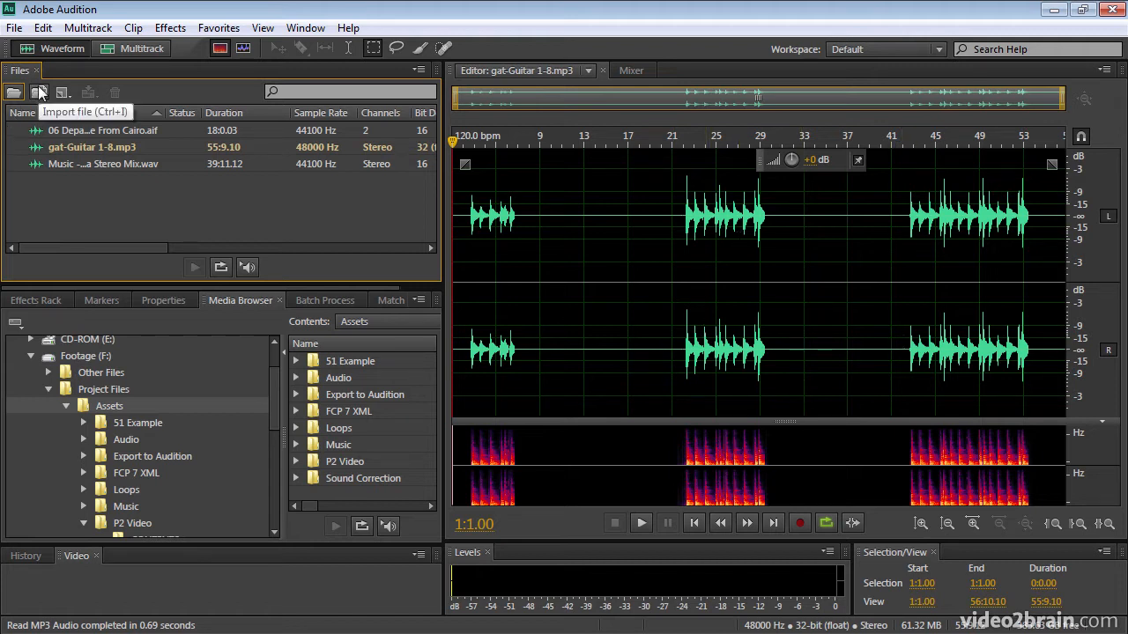
mouse_move(15, 92)
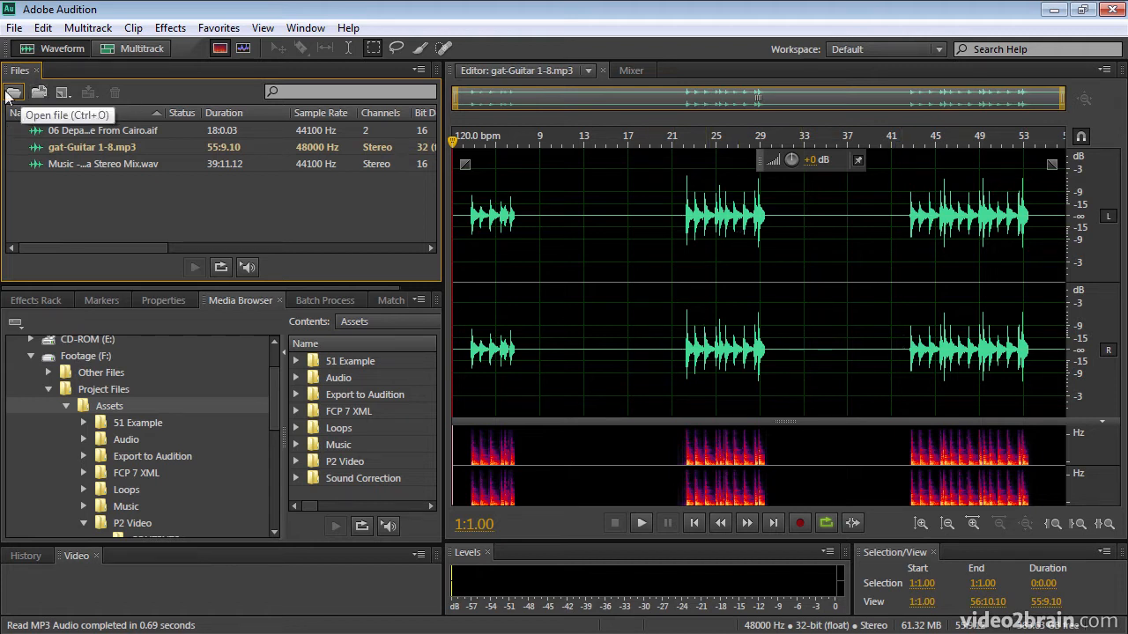
mouse_move(154, 198)
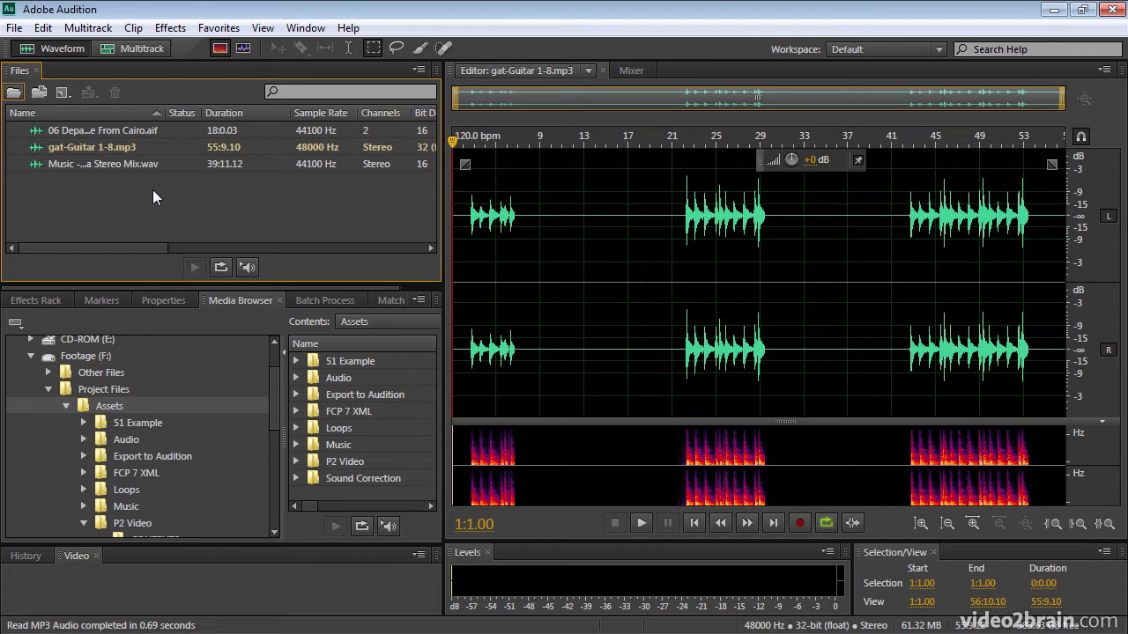
Select gat-Guitar 1-8.mp3 in the Files panel.
click(91, 147)
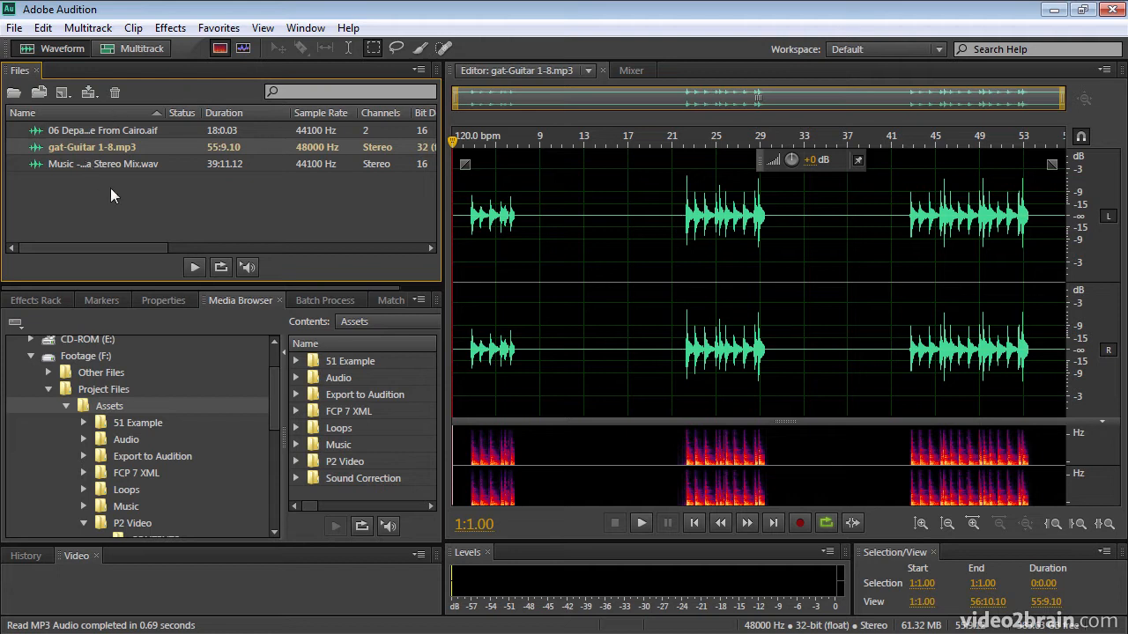
mouse_move(126, 206)
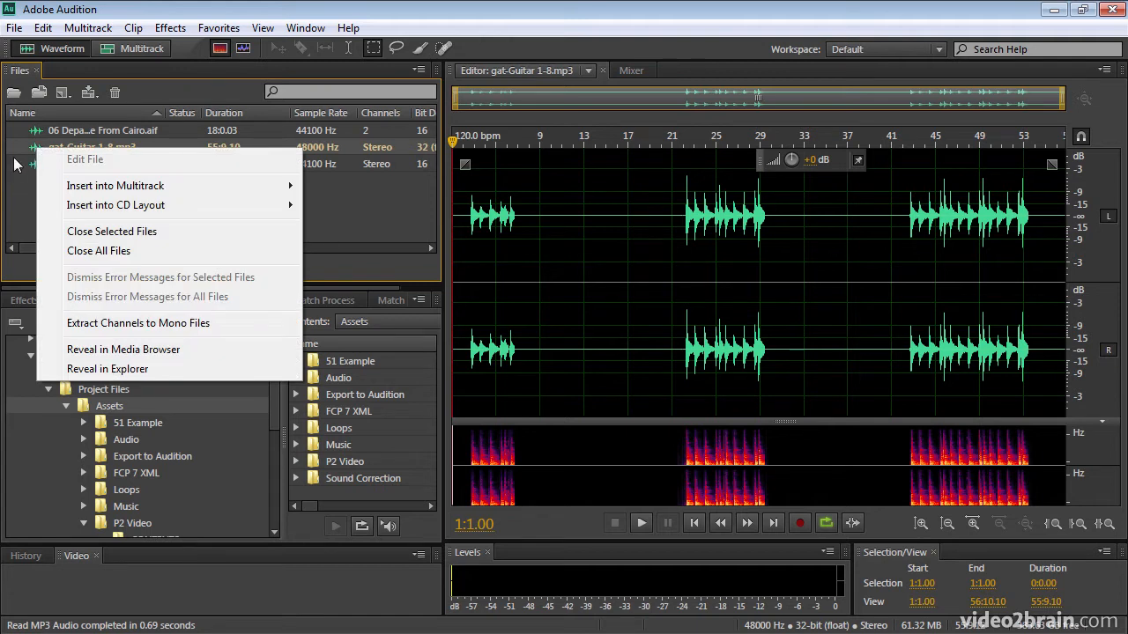
mouse_move(355, 351)
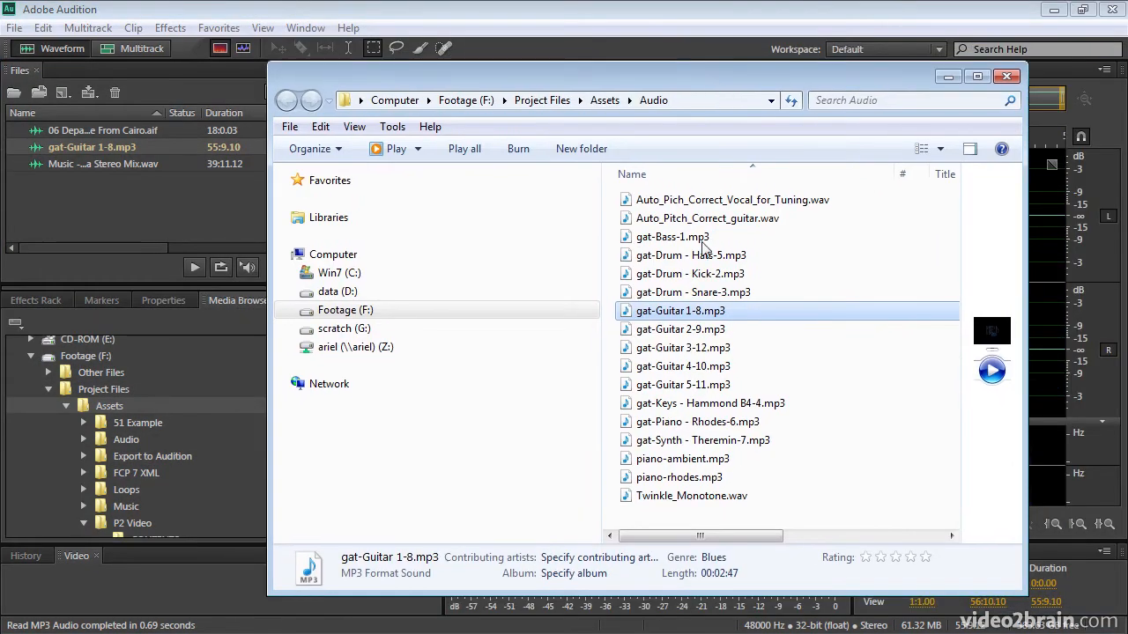
mouse_move(784, 321)
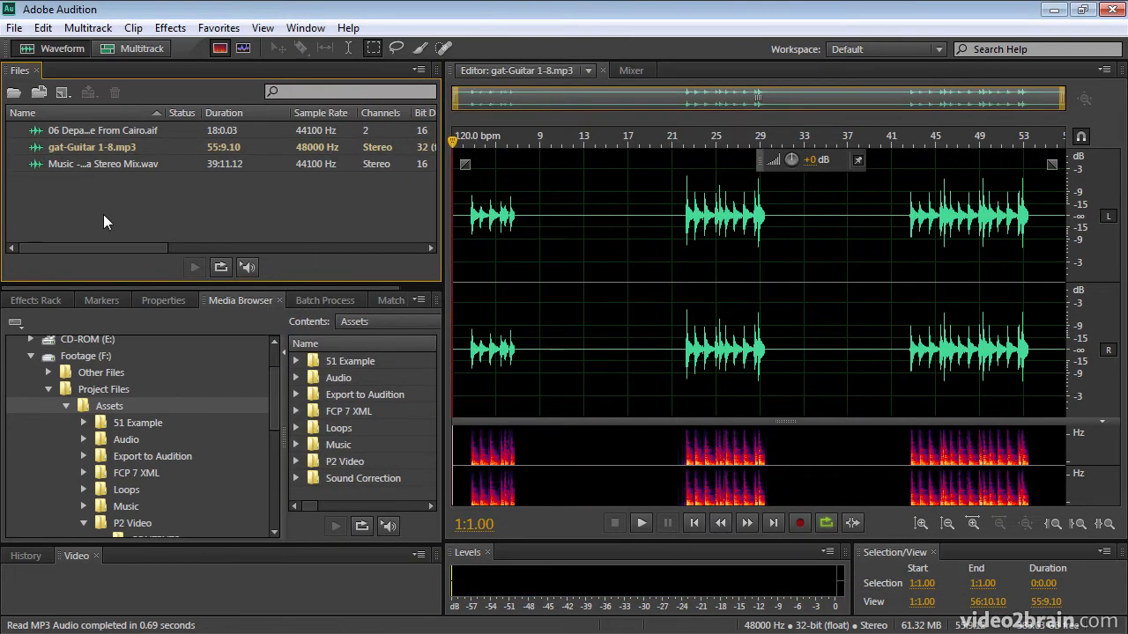
mouse_move(108, 218)
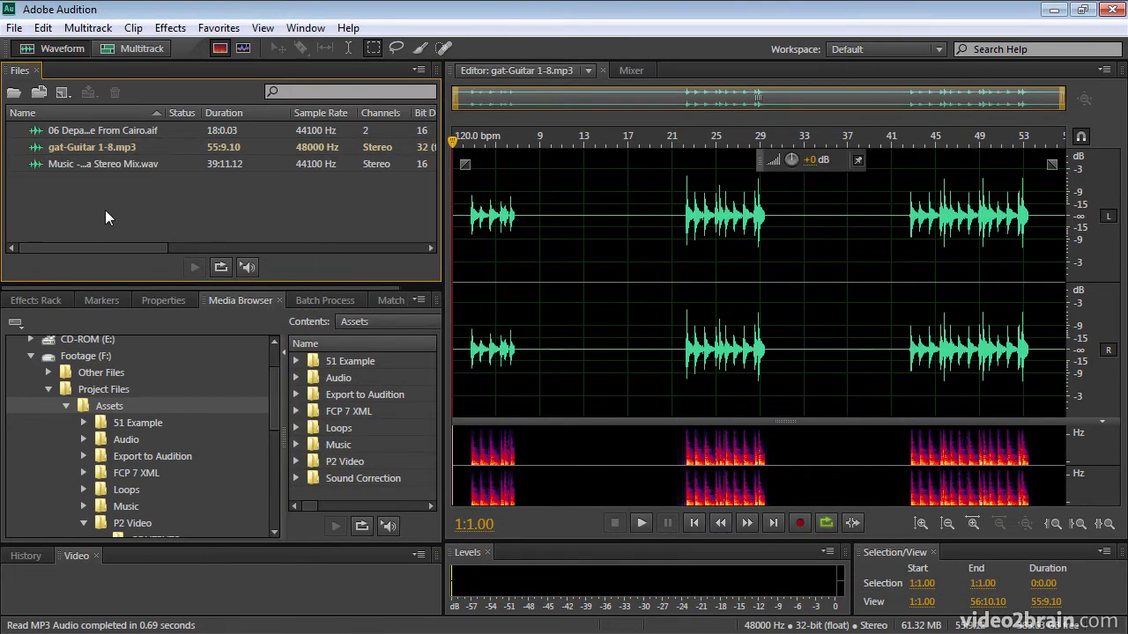
mouse_move(244, 260)
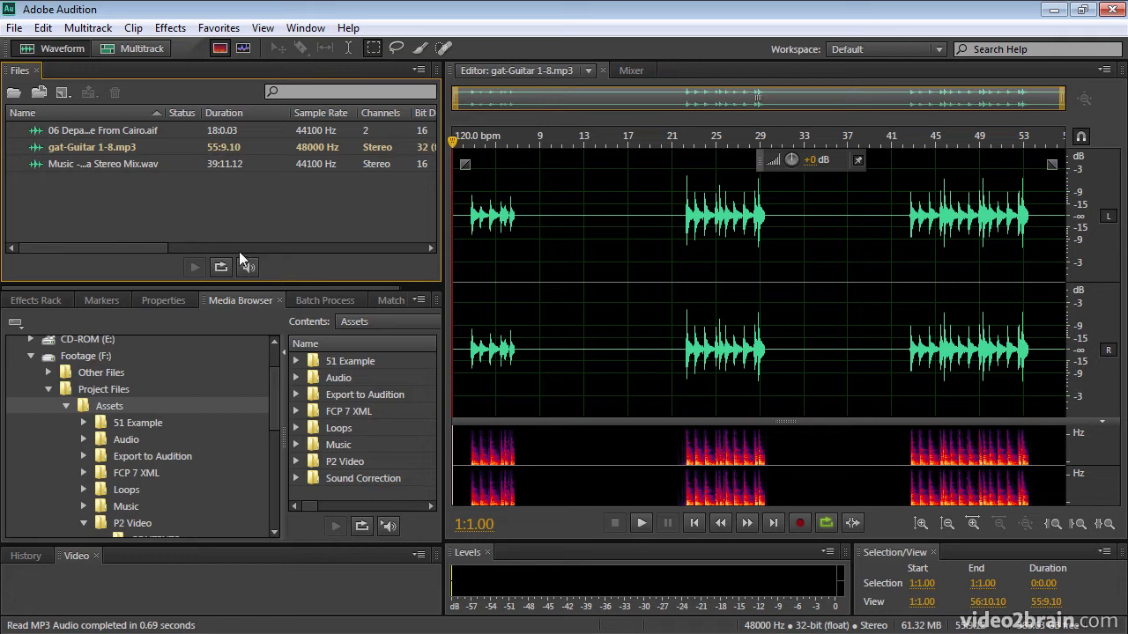
mouse_move(223, 218)
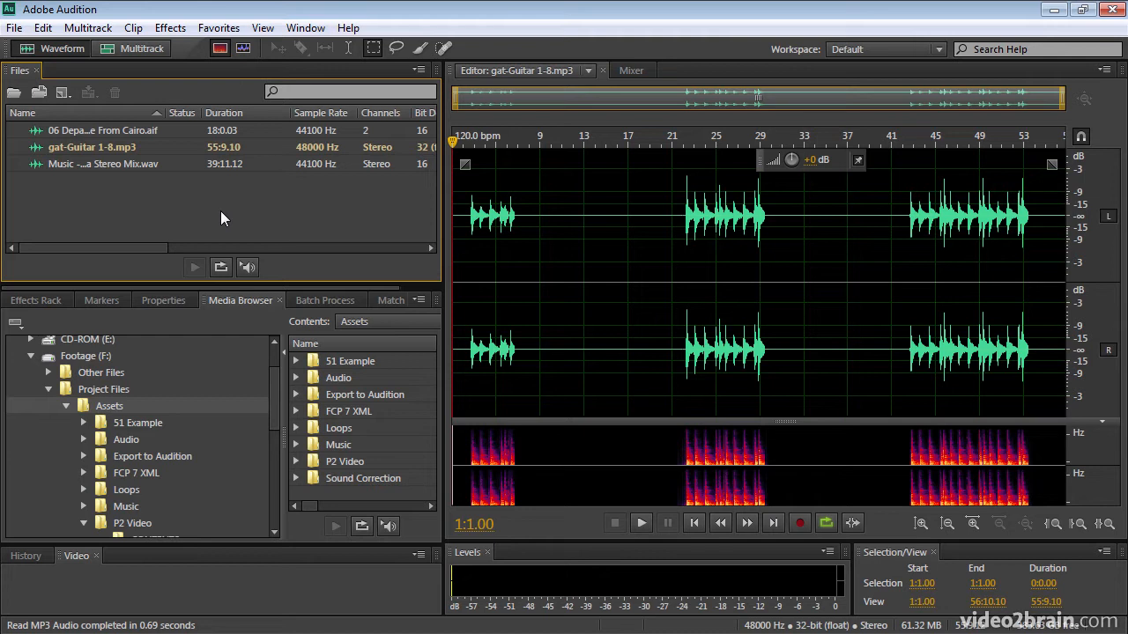
mouse_move(227, 215)
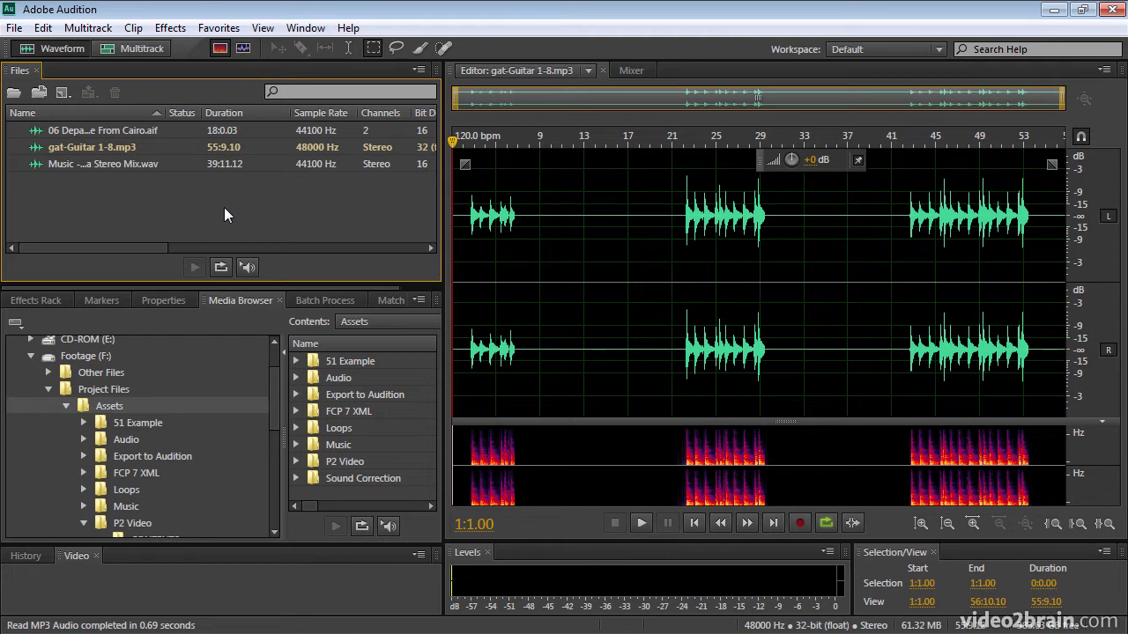
mouse_move(203, 231)
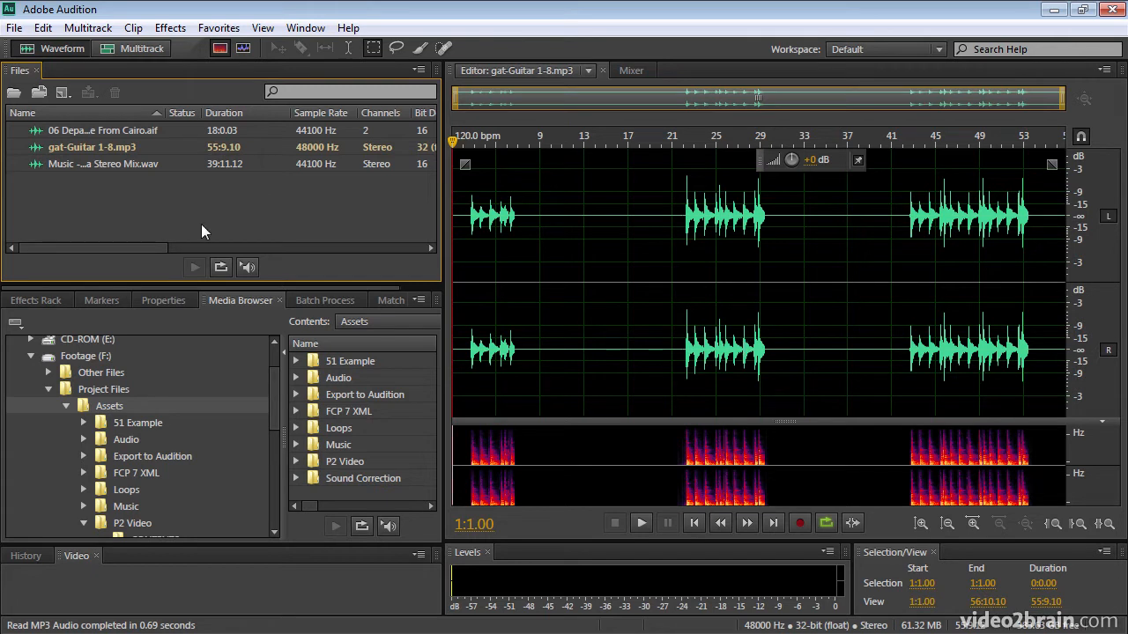
mouse_move(195, 216)
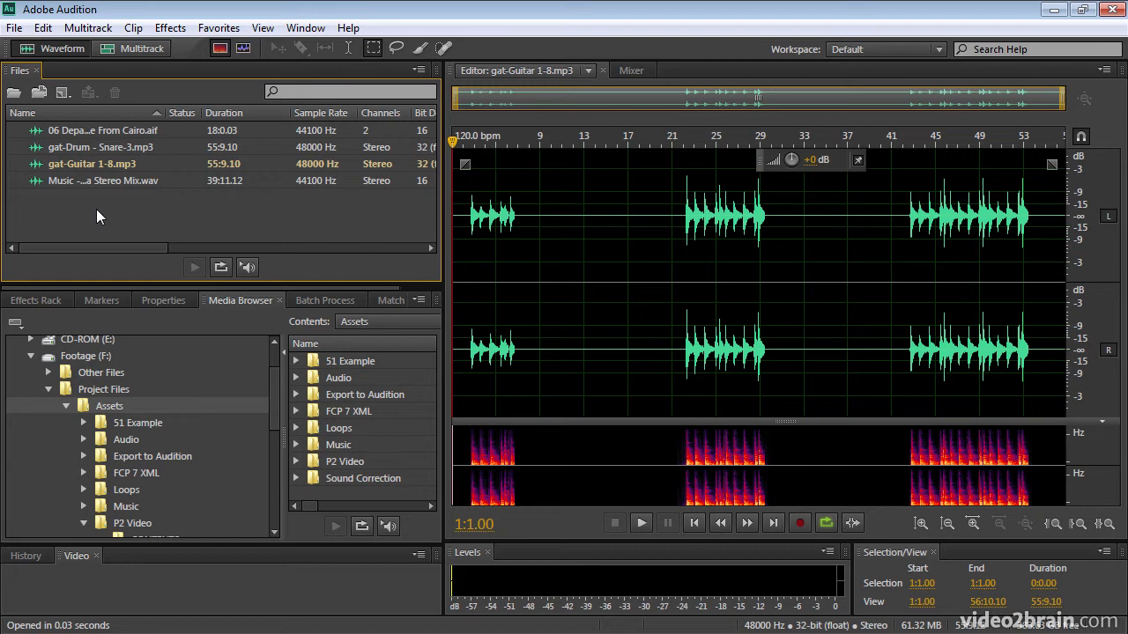
mouse_move(303, 461)
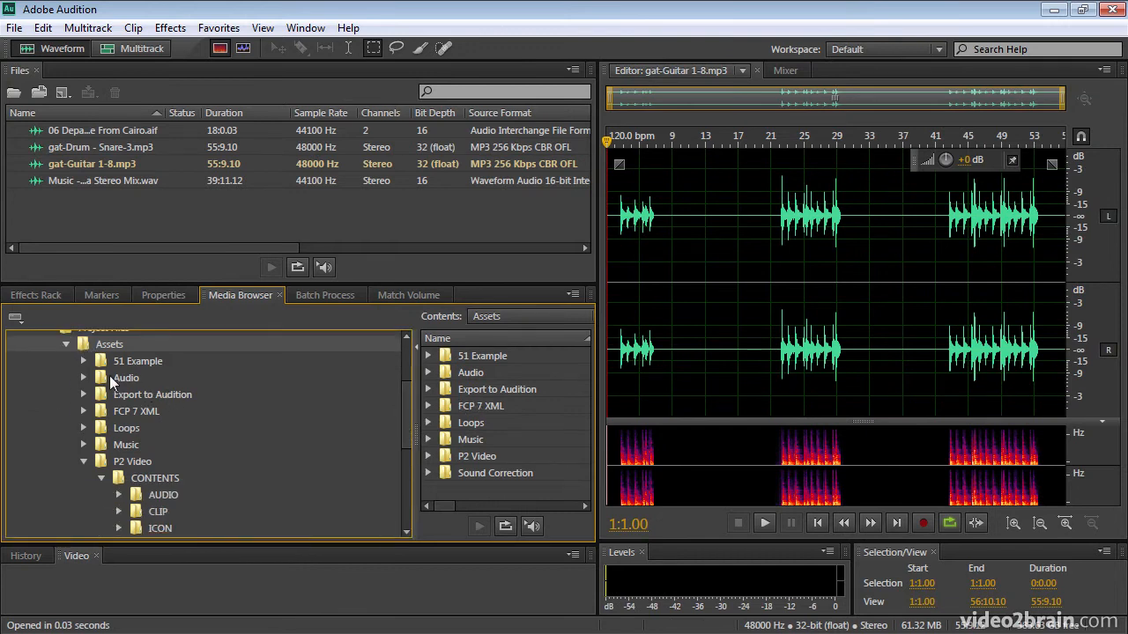
Preview 4+1percussion.wav from Loops and enable Loop Playback and Auto-Play in the Media Browser.
click(126, 427)
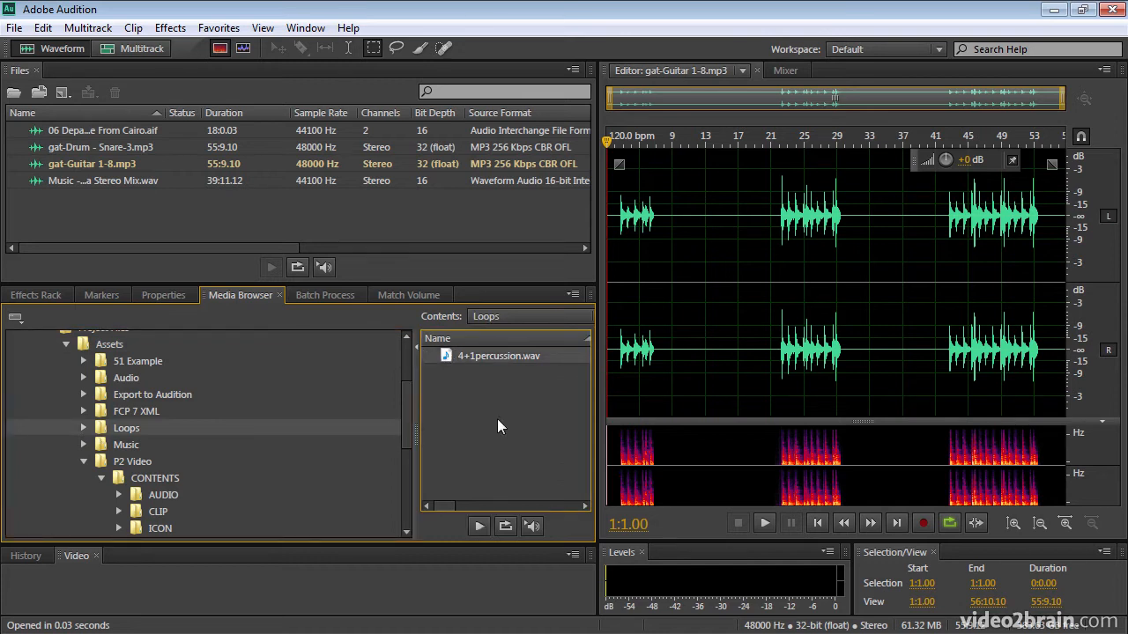
mouse_move(478, 526)
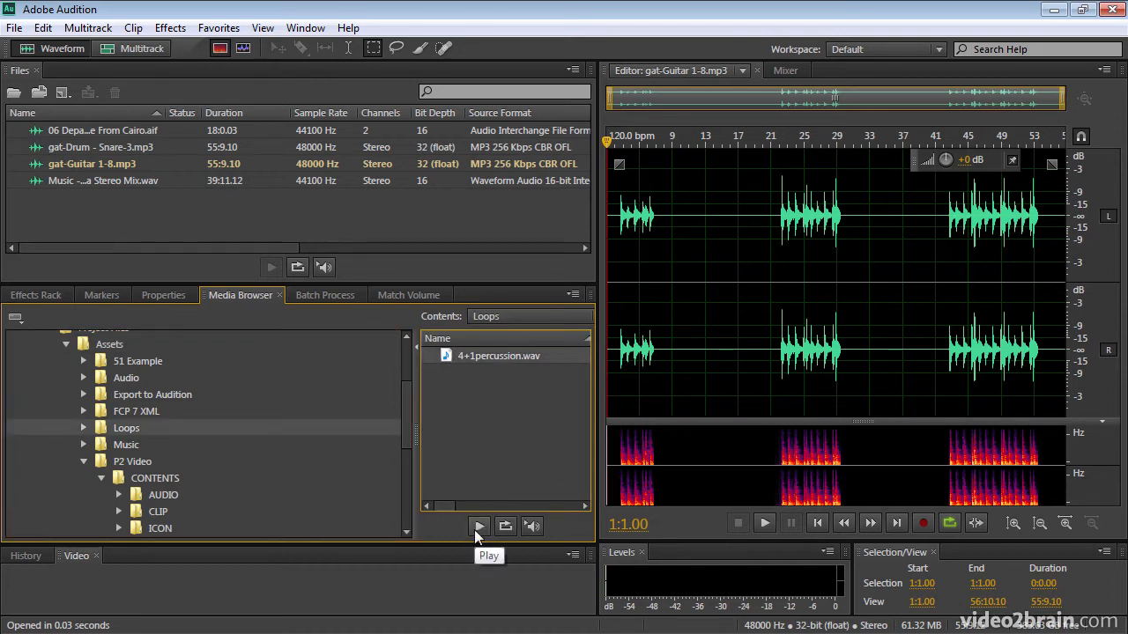
click(479, 526)
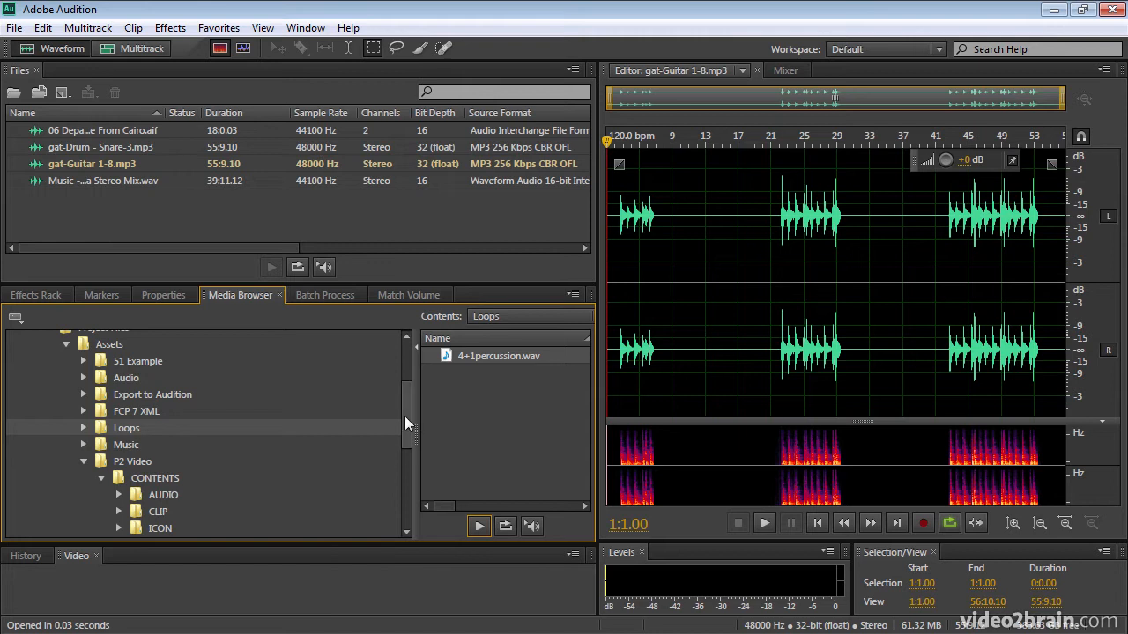
scroll(down, 3)
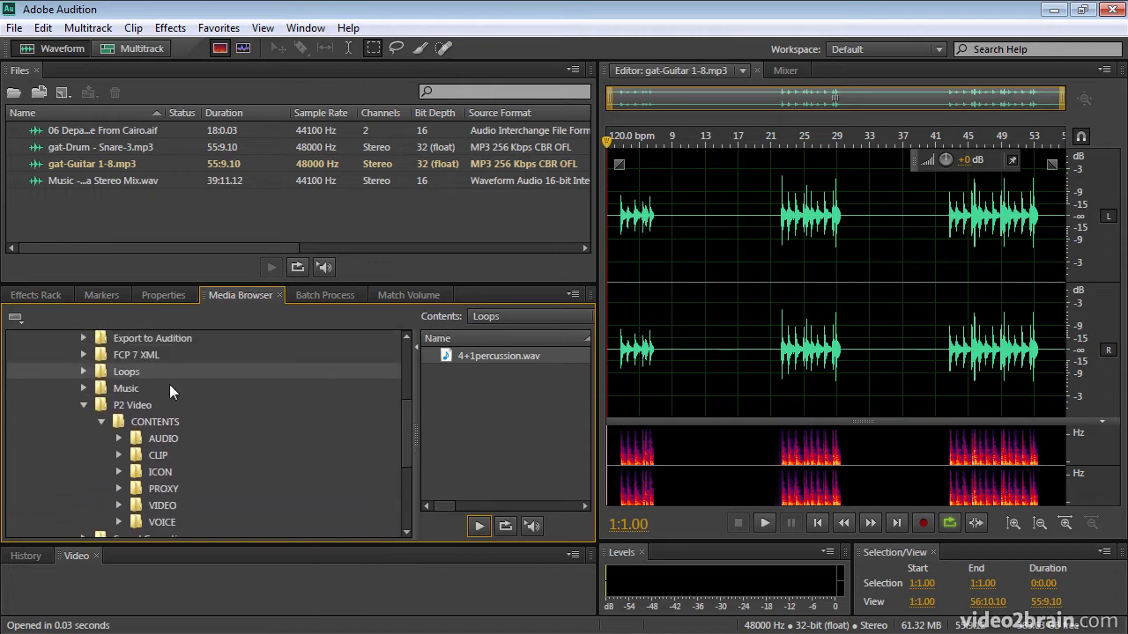
click(126, 388)
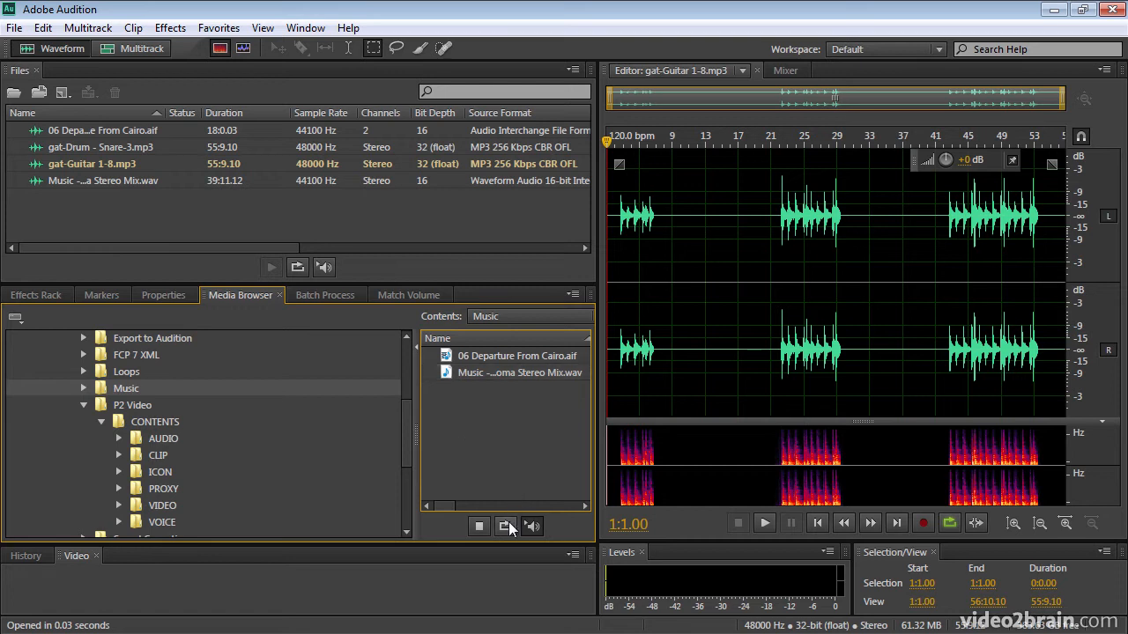
click(504, 526)
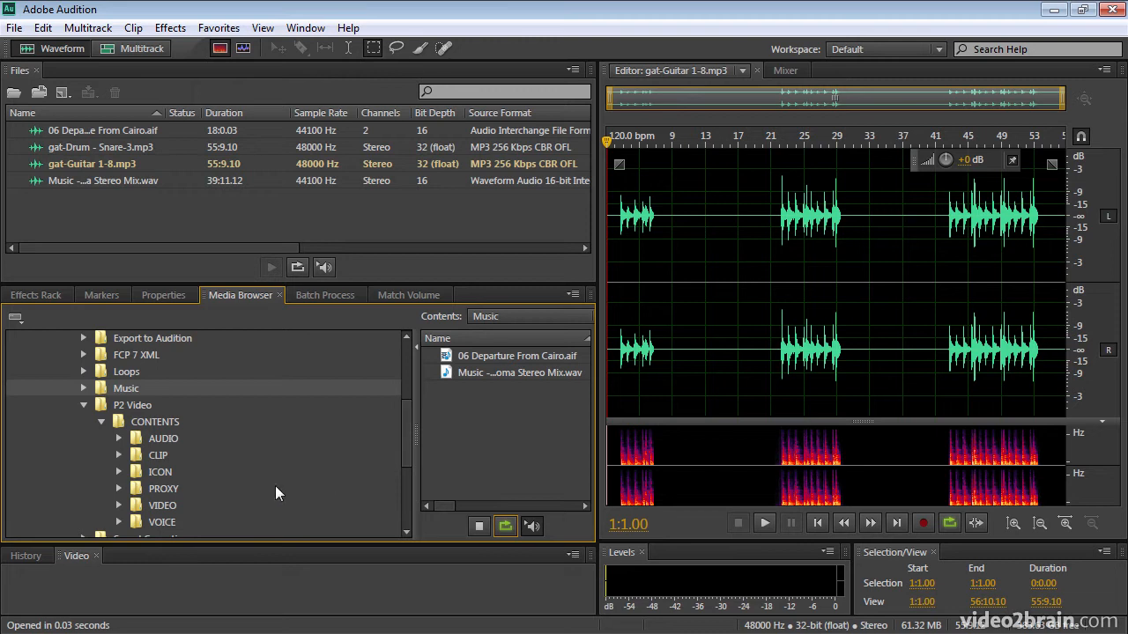
click(126, 371)
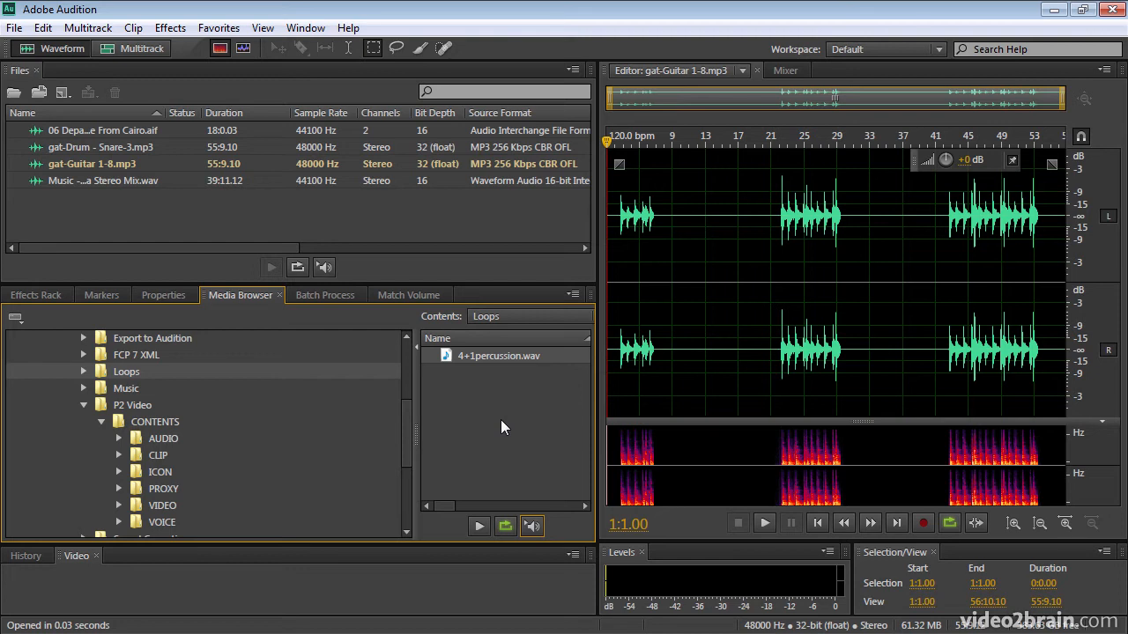
mouse_move(481, 445)
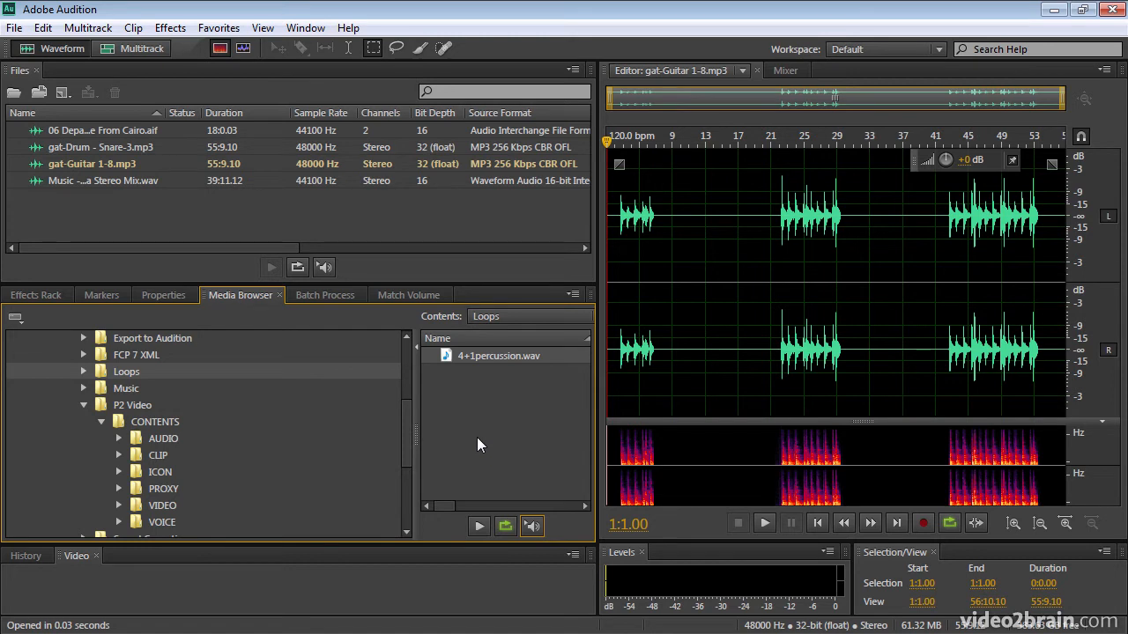
mouse_move(483, 476)
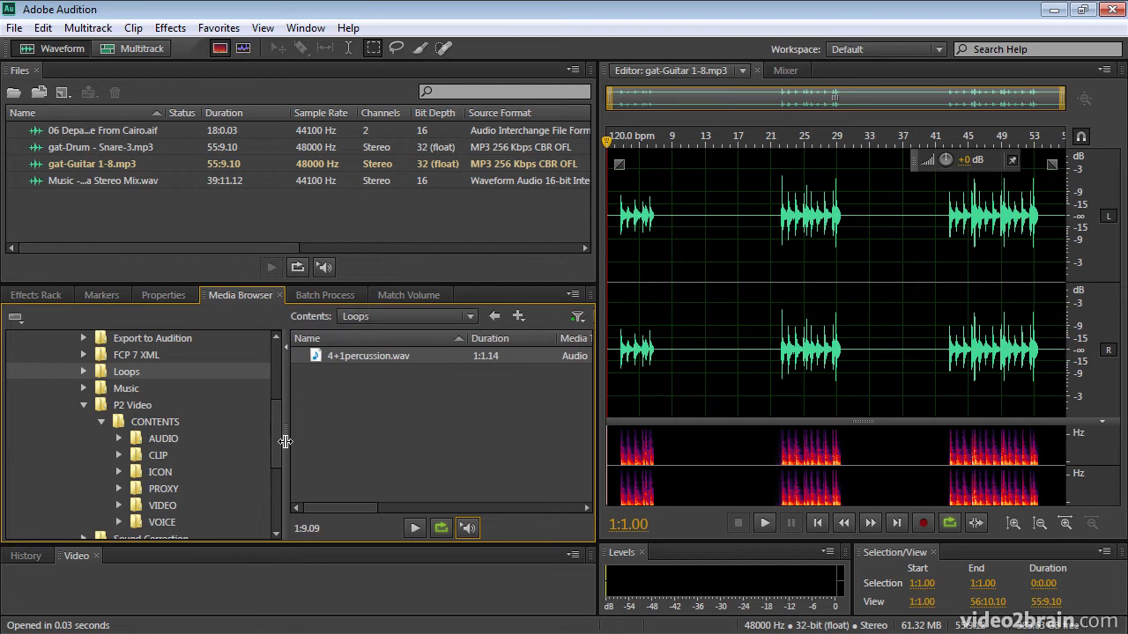
mouse_move(507, 458)
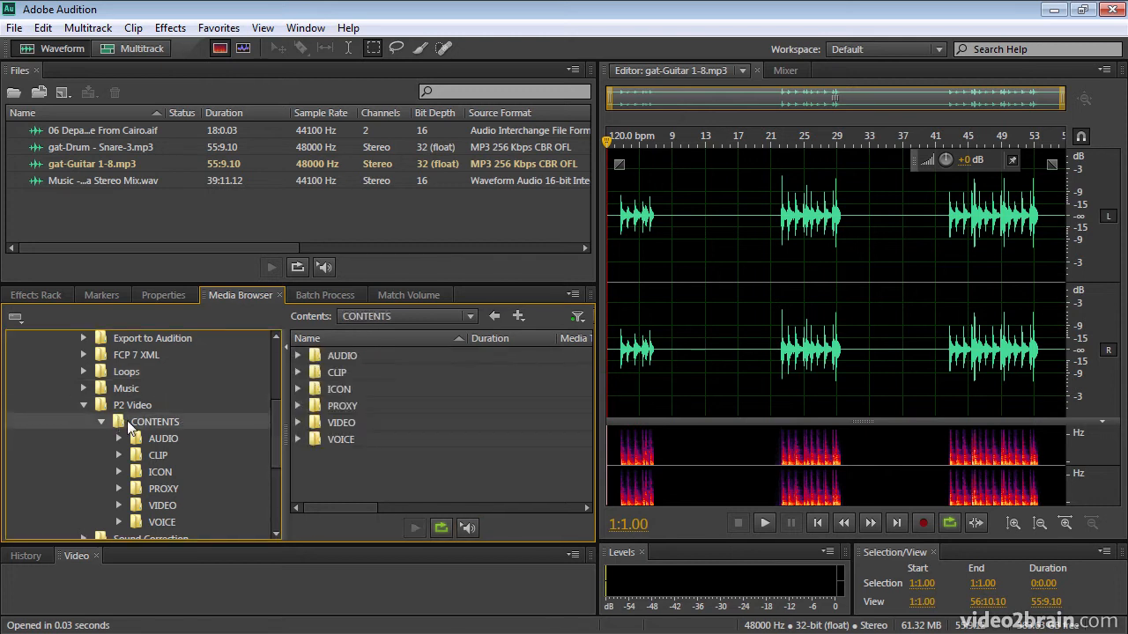
mouse_move(403, 466)
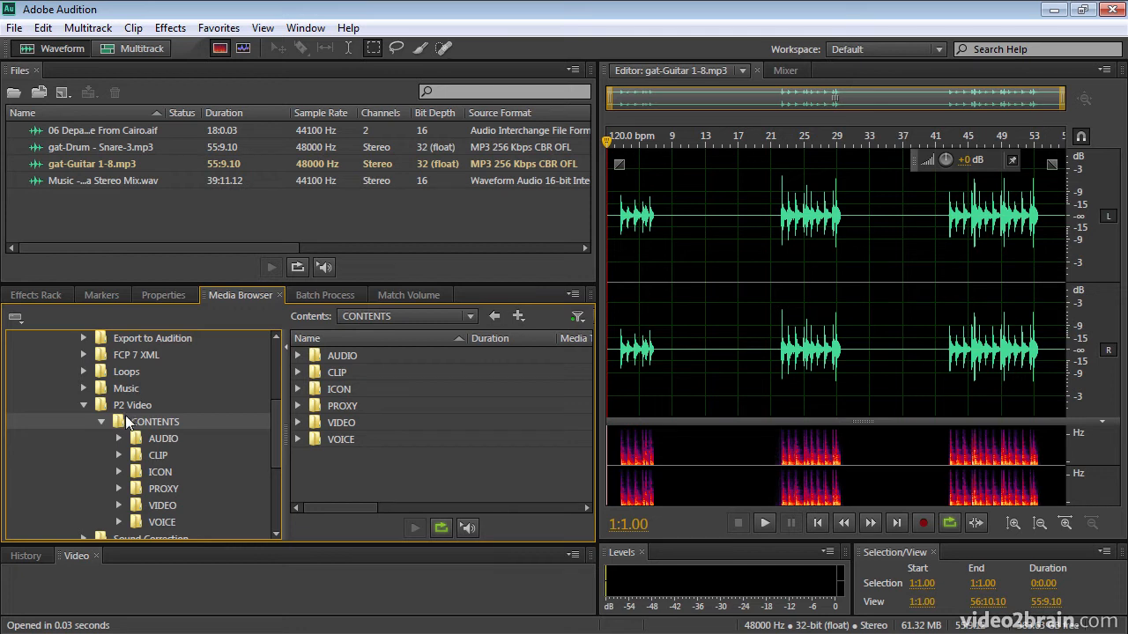
mouse_move(120, 427)
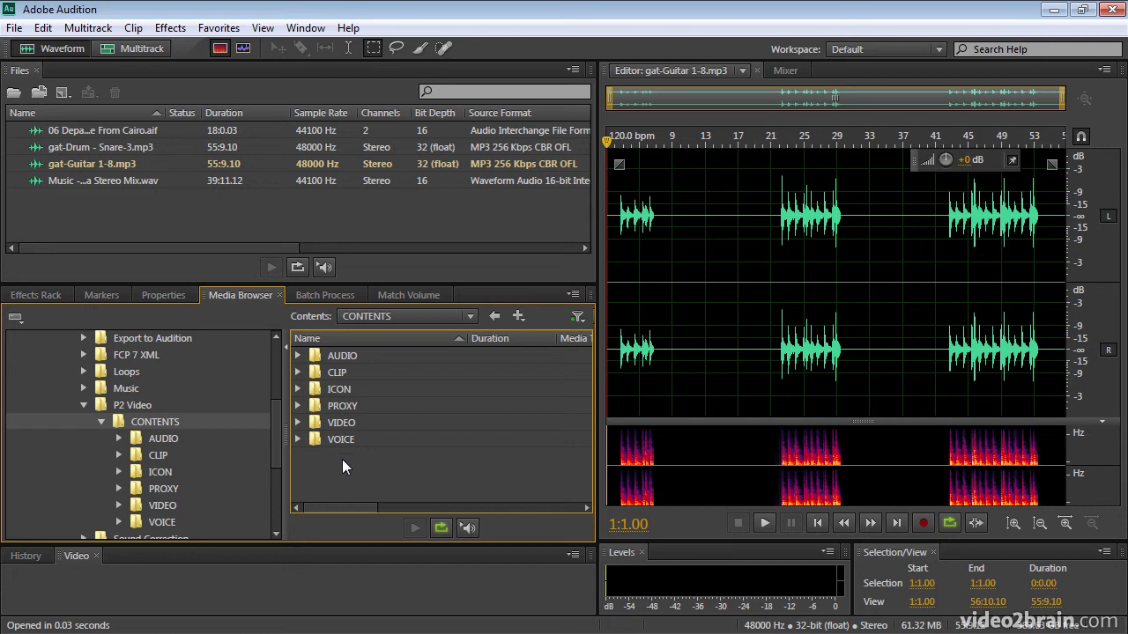
List the MXF files in the P2 Video CONTENTS > AUDIO folder.
click(296, 355)
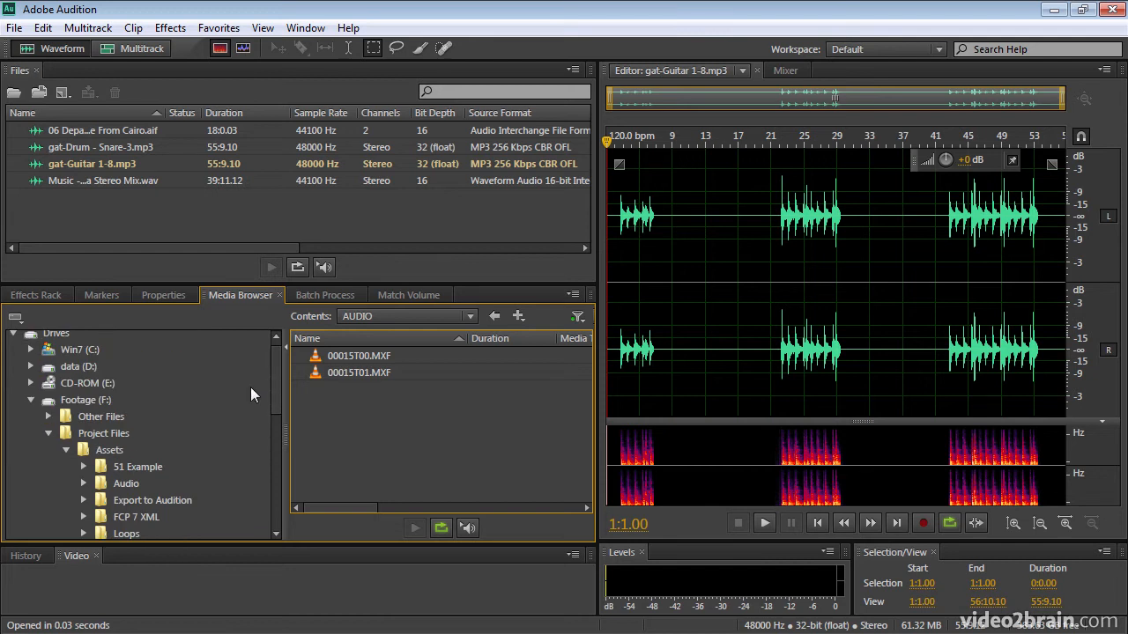
scroll(down, 3)
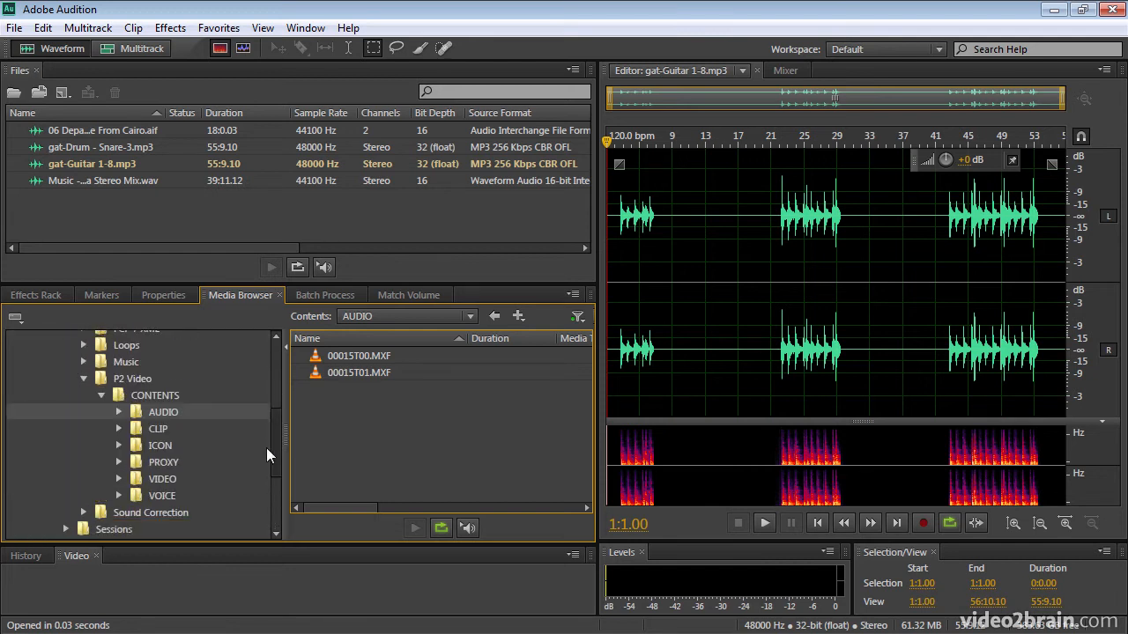
mouse_move(202, 418)
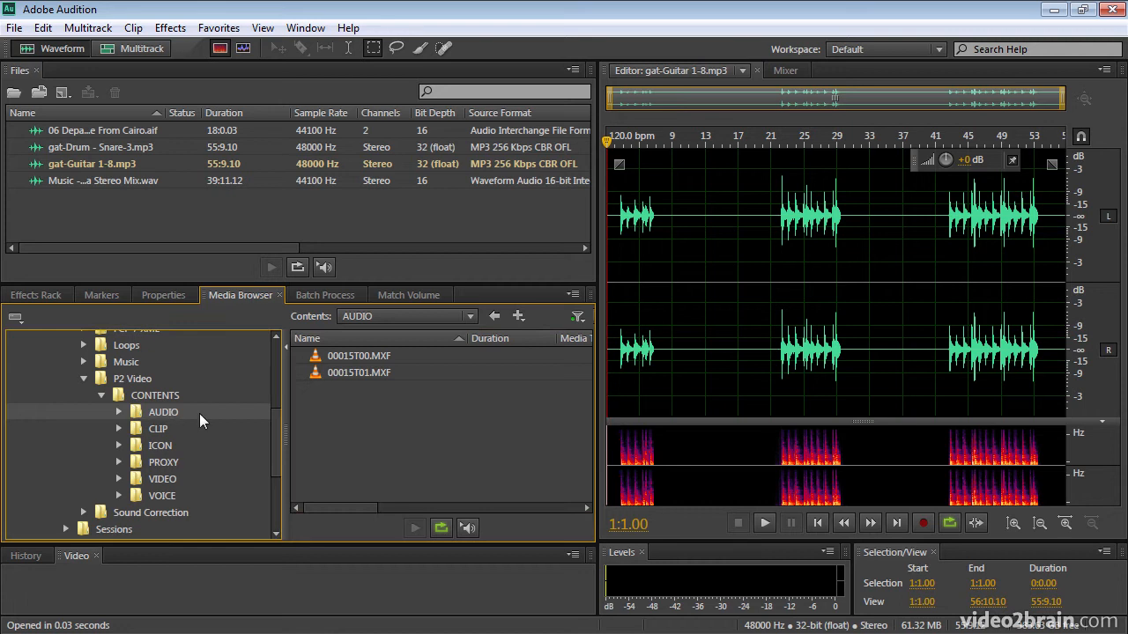
mouse_move(207, 416)
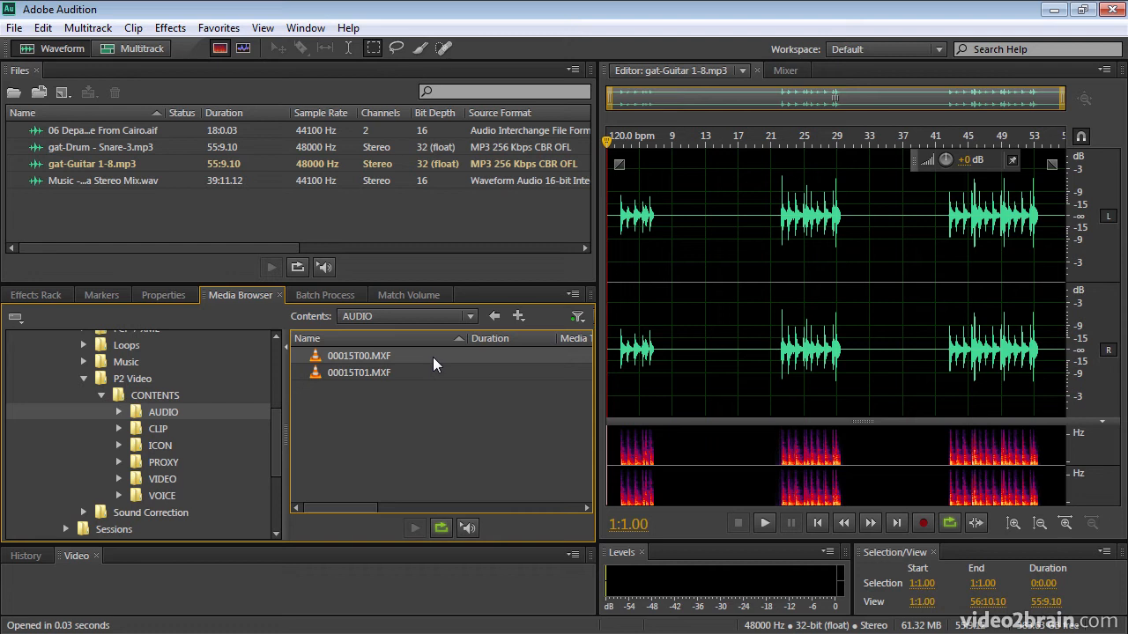
mouse_move(429, 398)
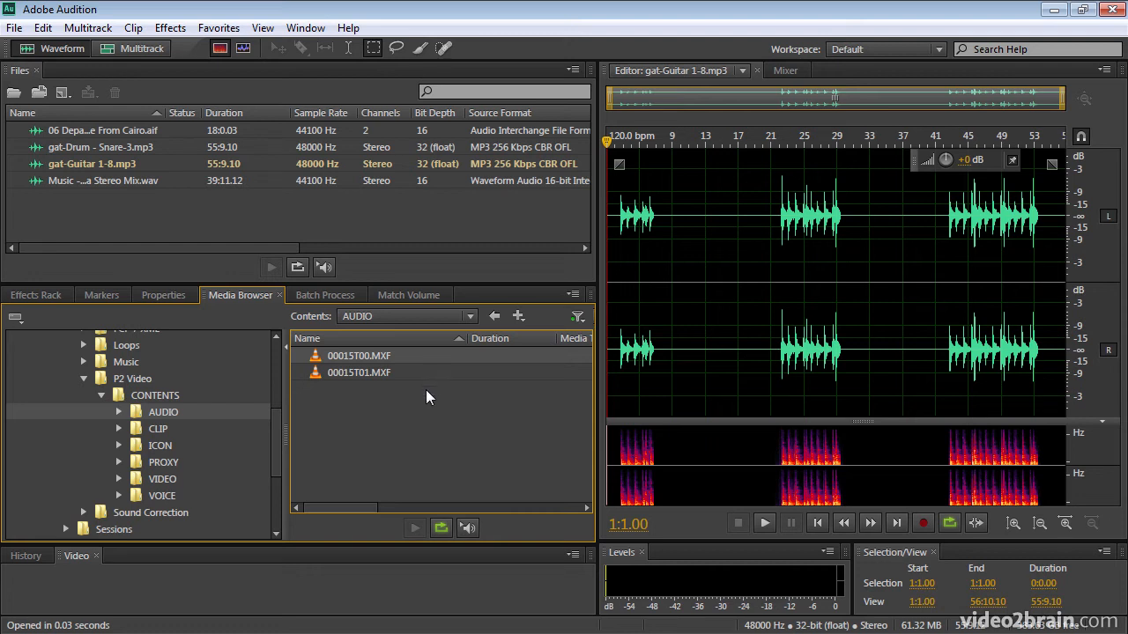
mouse_move(317, 359)
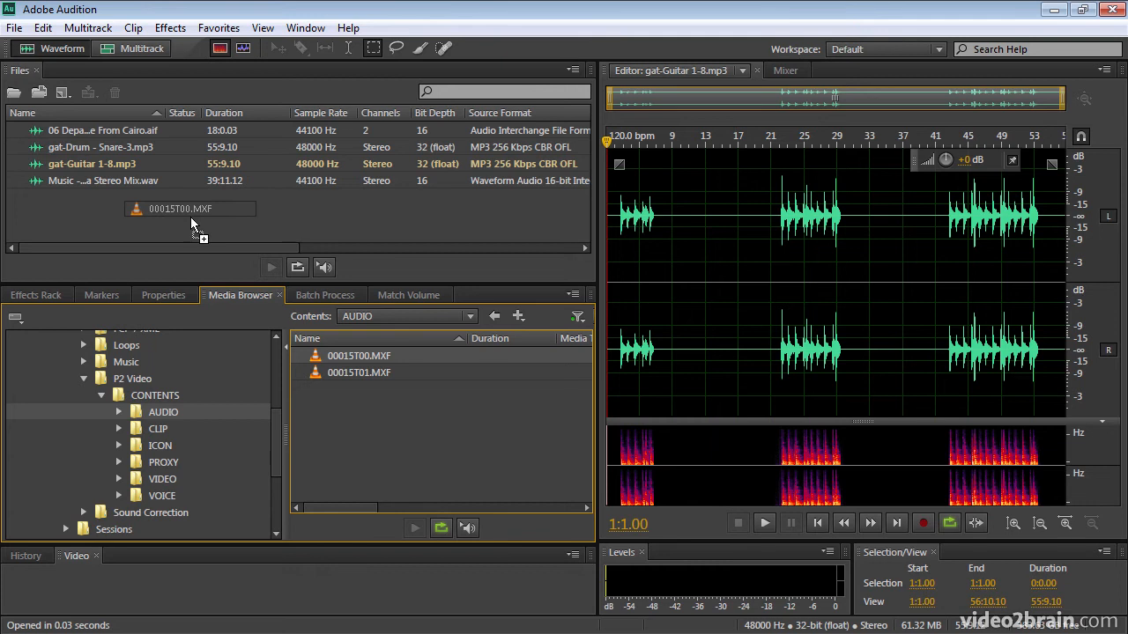
double_click(180, 208)
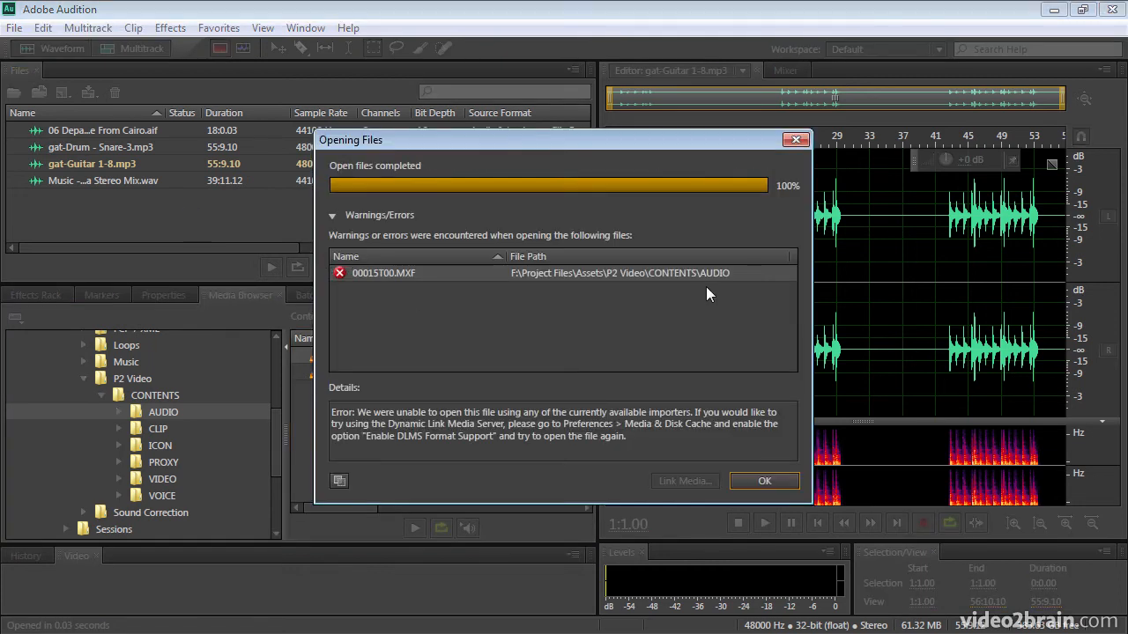
mouse_move(461, 453)
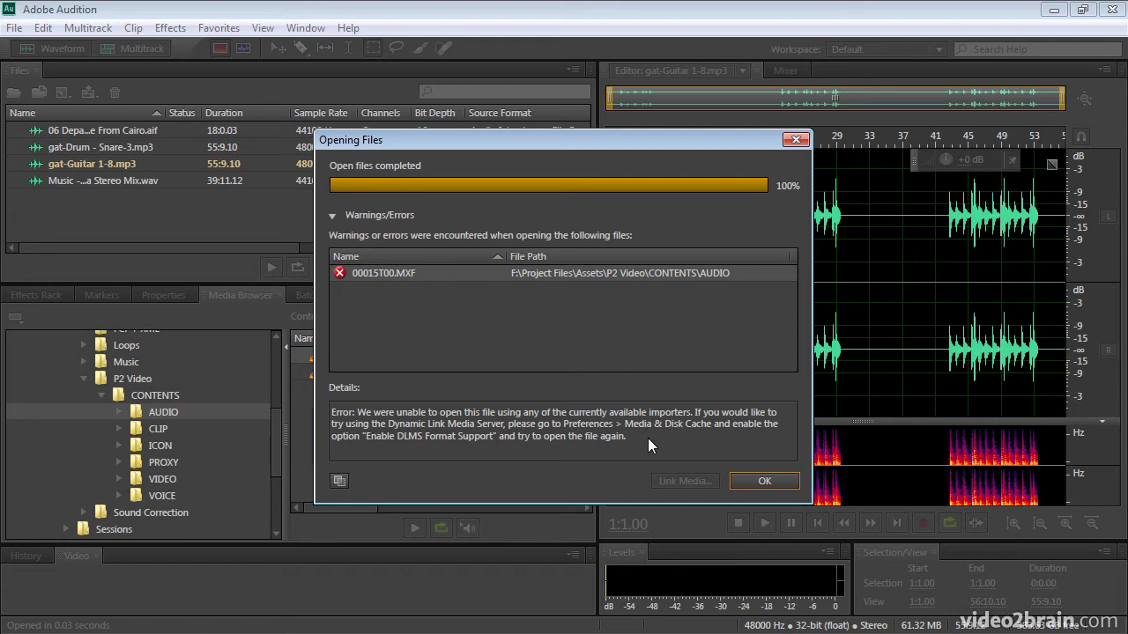
mouse_move(496, 441)
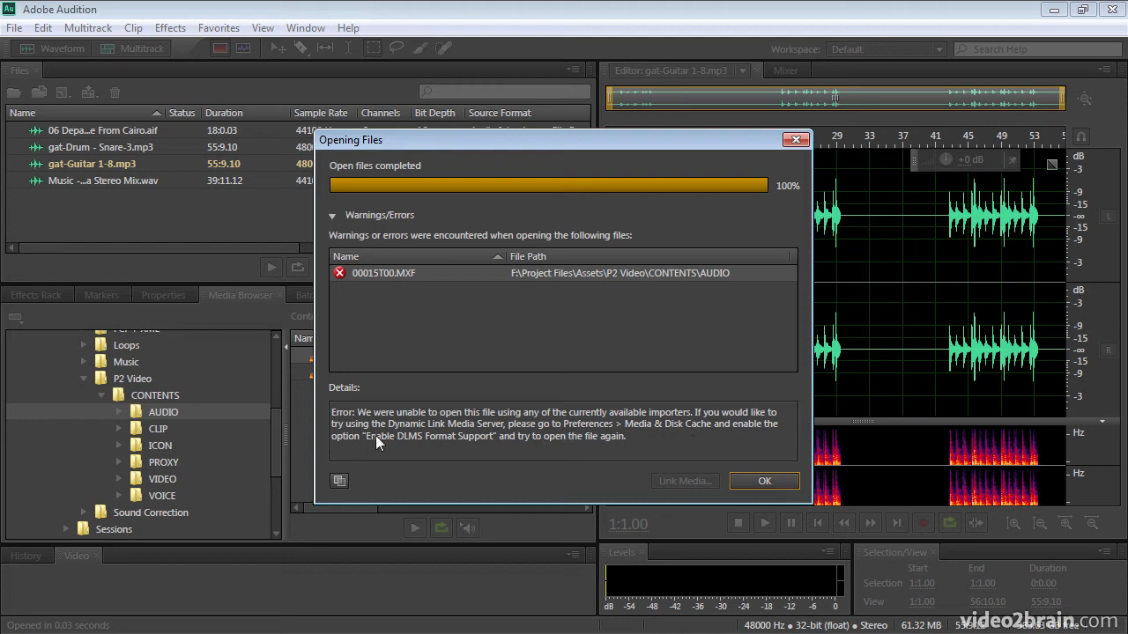
mouse_move(500, 434)
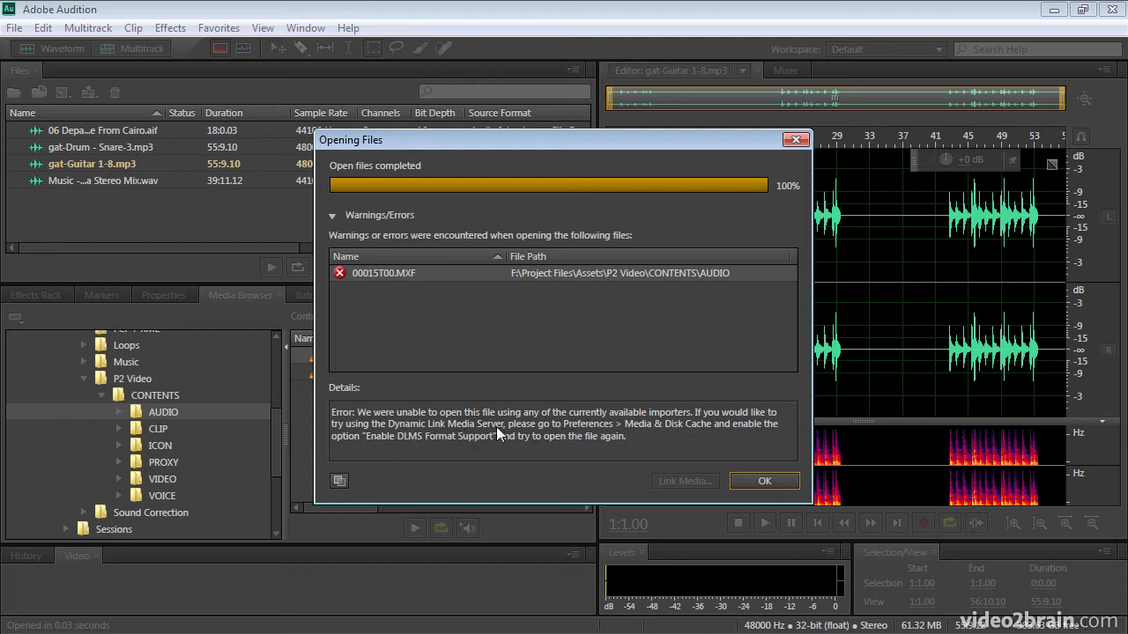
mouse_move(589, 442)
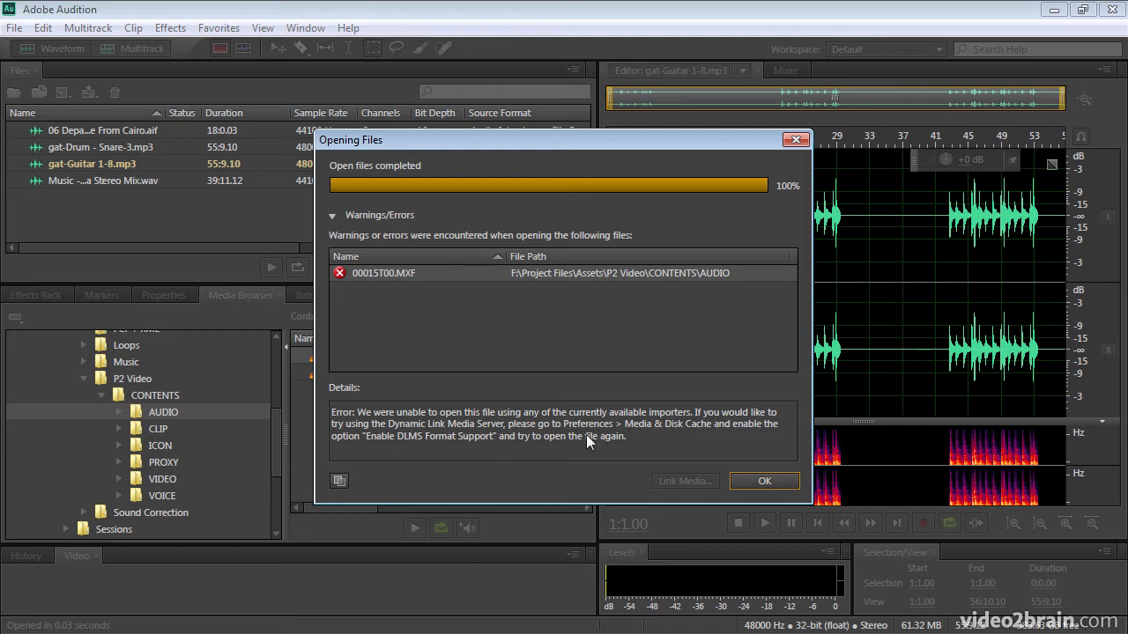
click(763, 481)
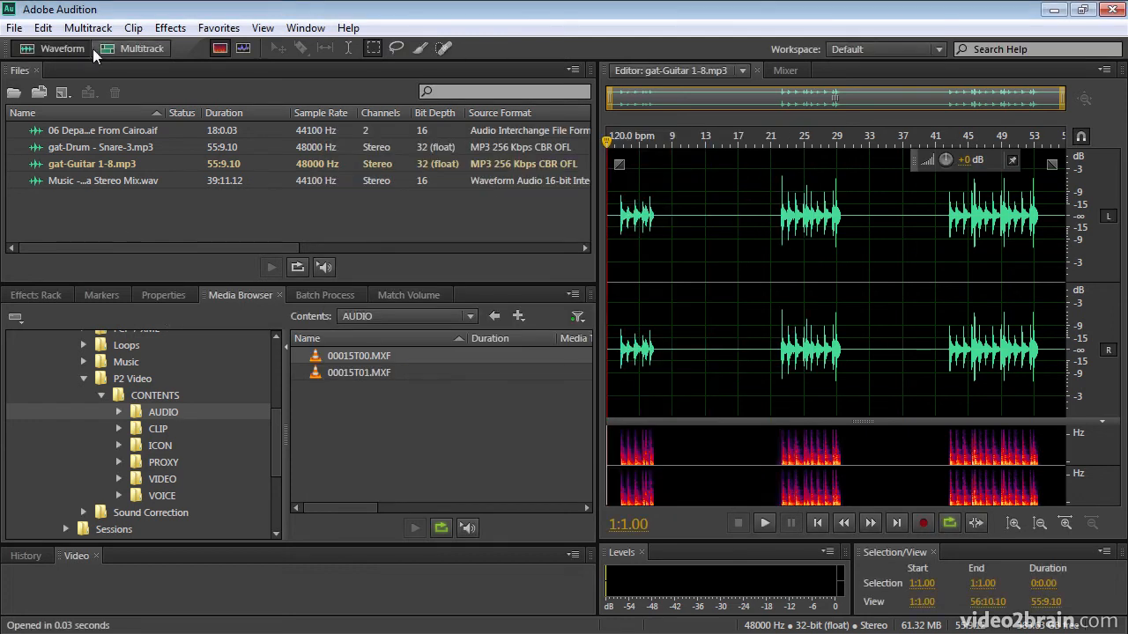
click(41, 27)
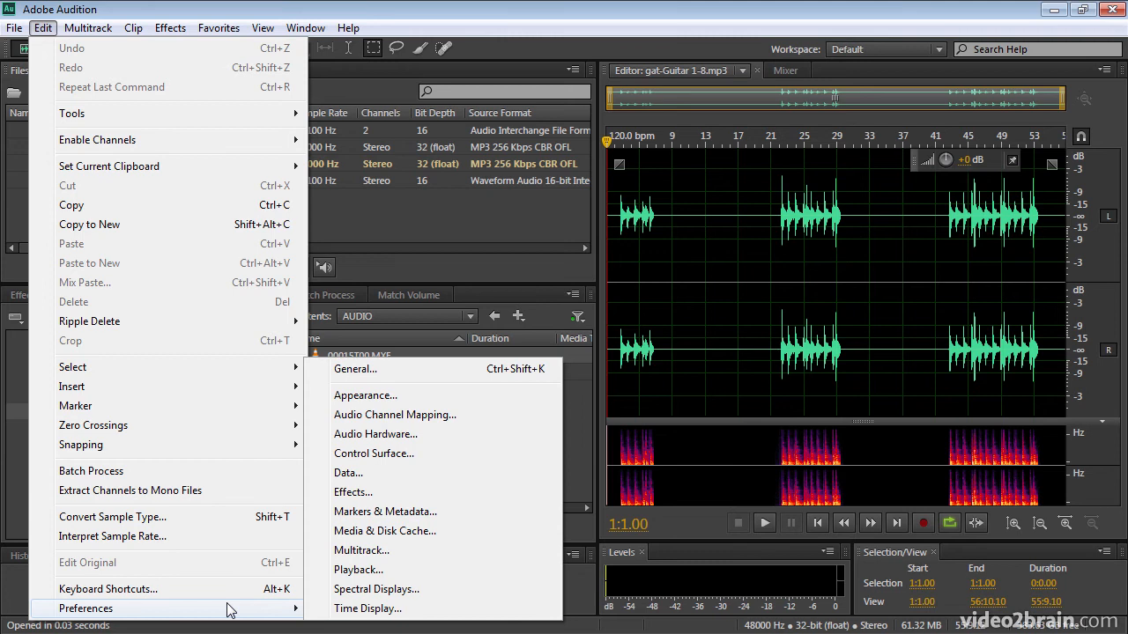
mouse_move(499, 536)
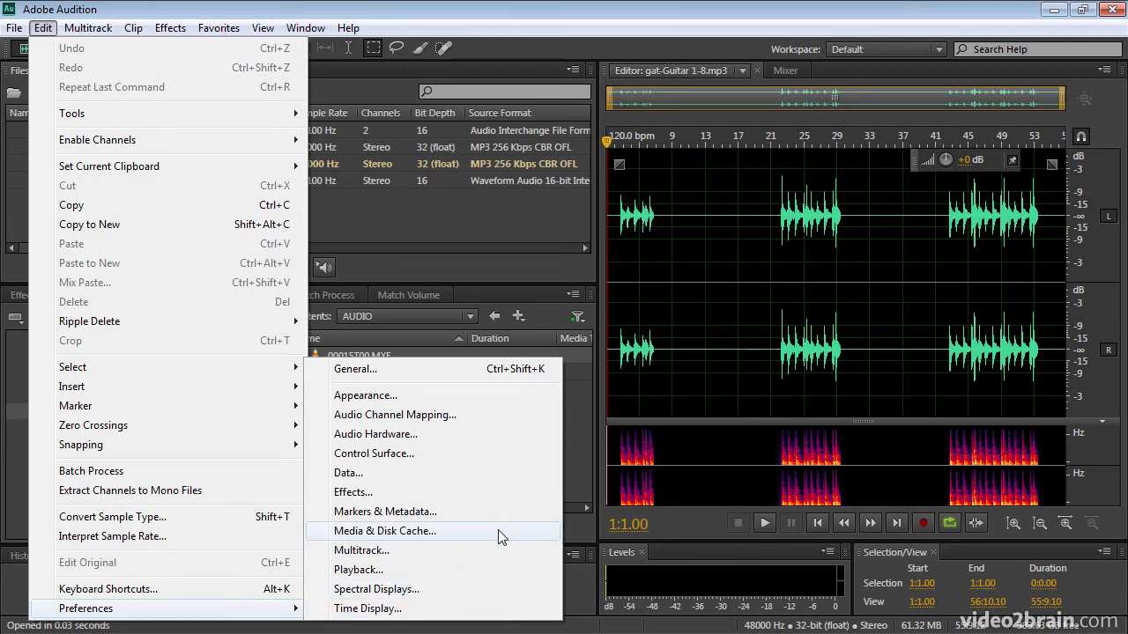
click(385, 530)
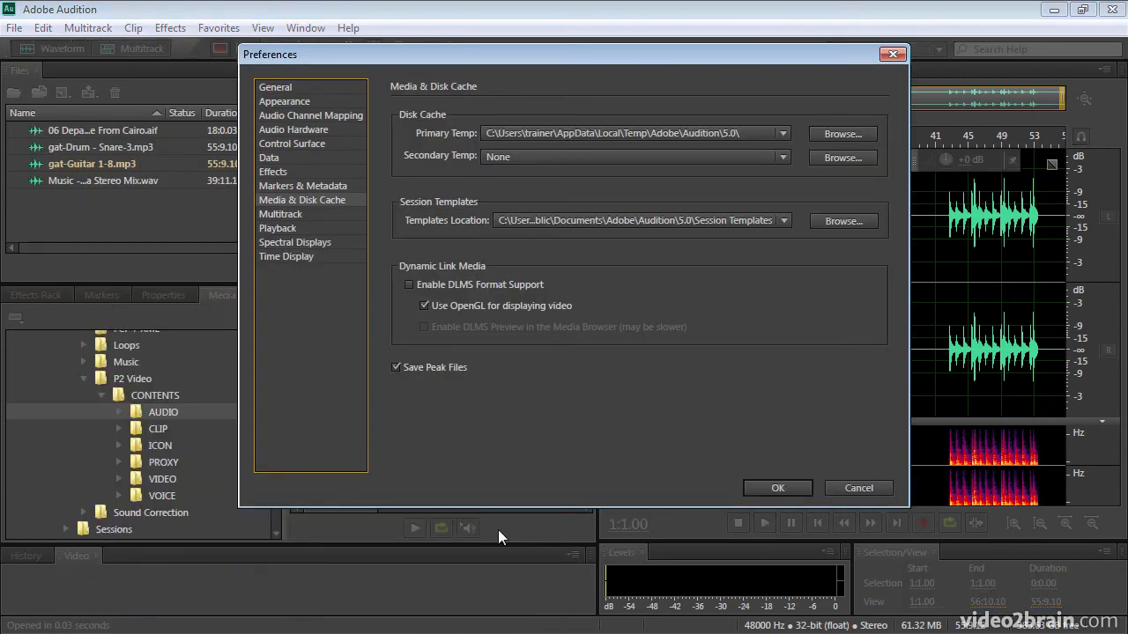
mouse_move(449, 349)
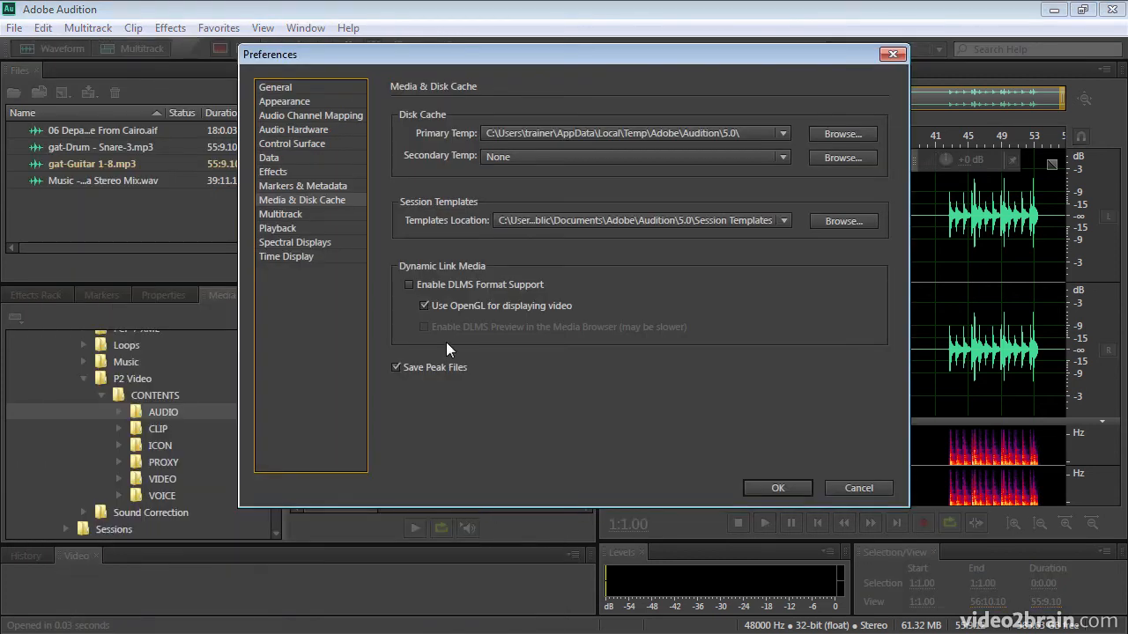
mouse_move(459, 300)
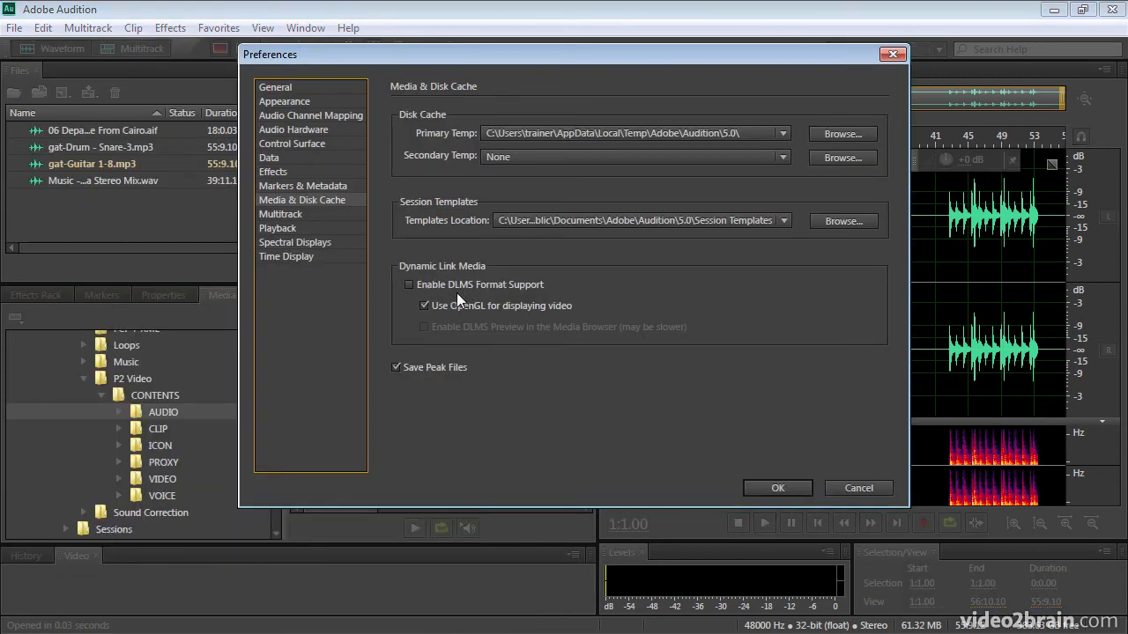
mouse_move(508, 307)
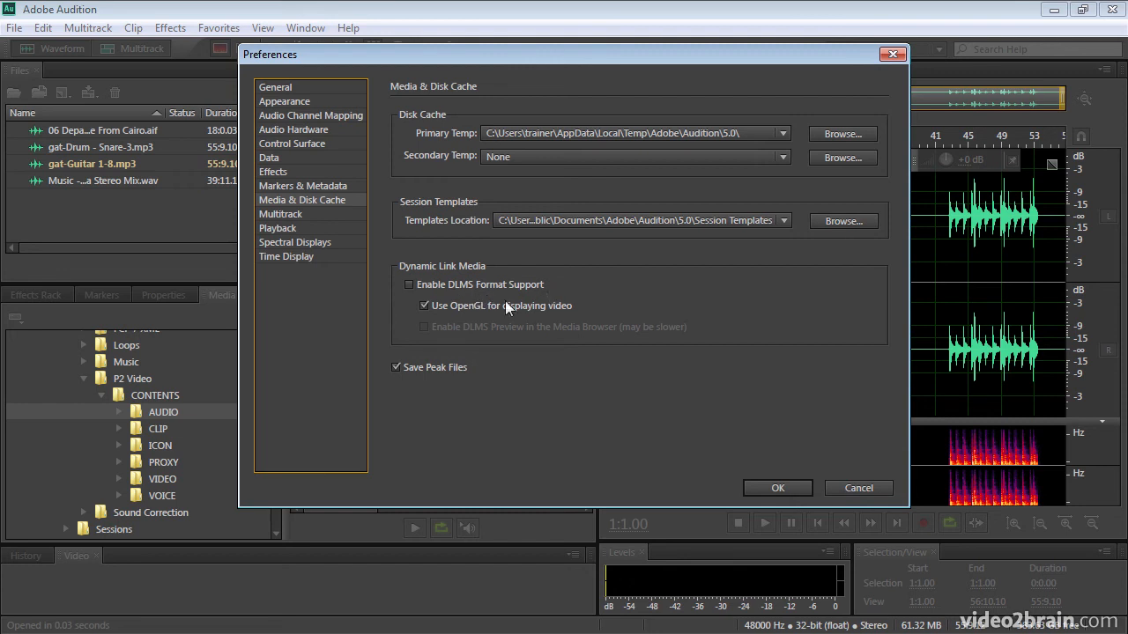
click(409, 283)
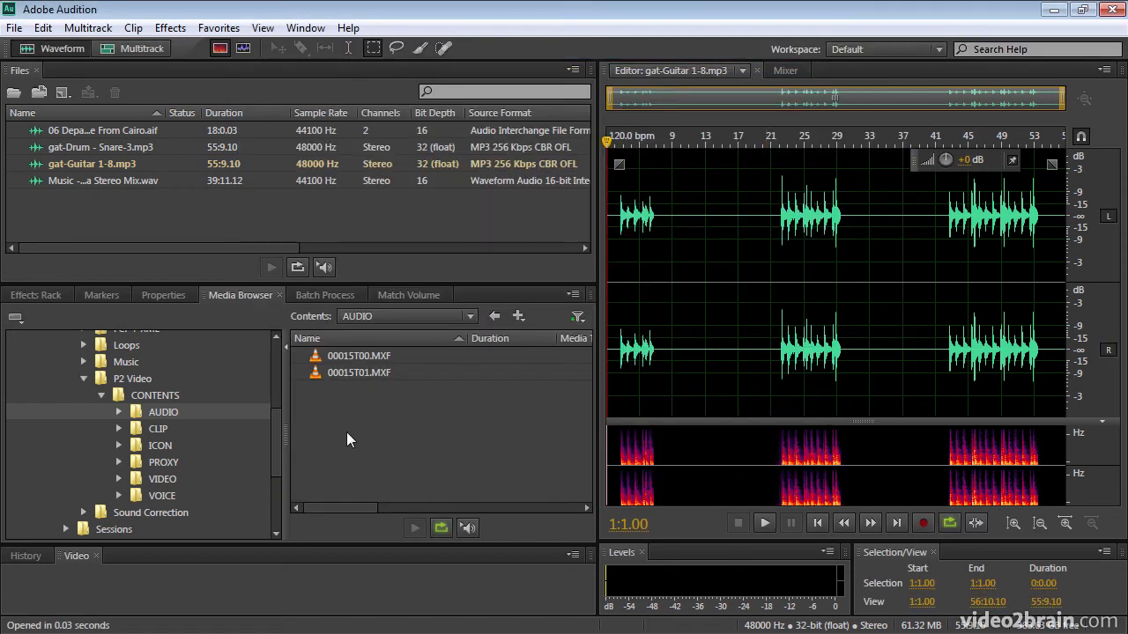
Drag 00015T00.MXF into the Files panel and open it in the Waveform Editor.
drag(359, 355, 201, 213)
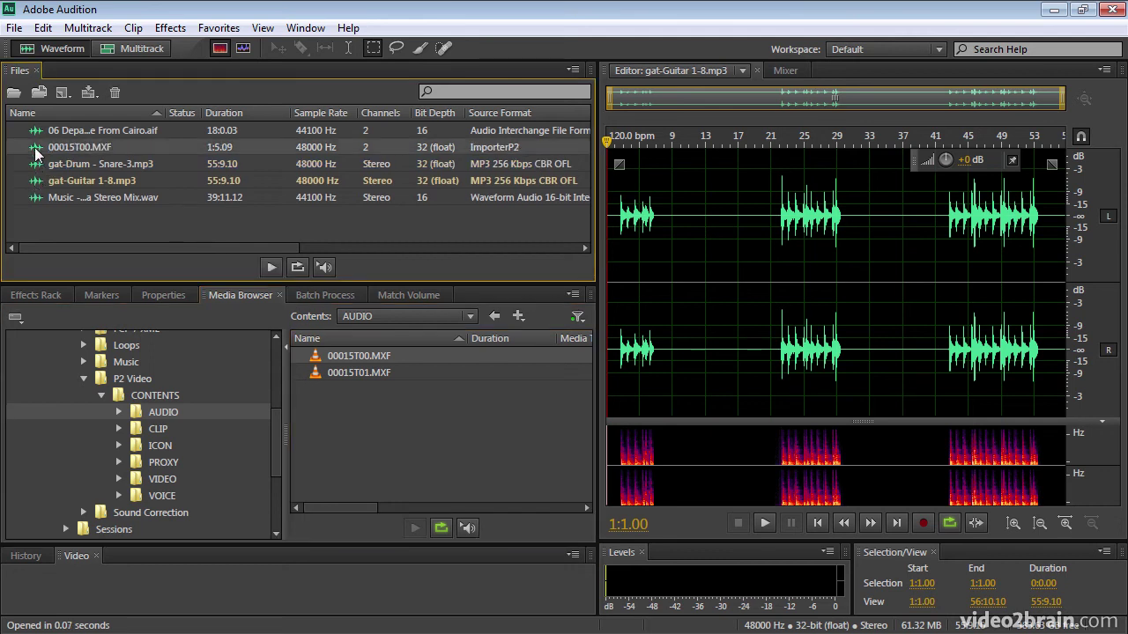
double_click(79, 146)
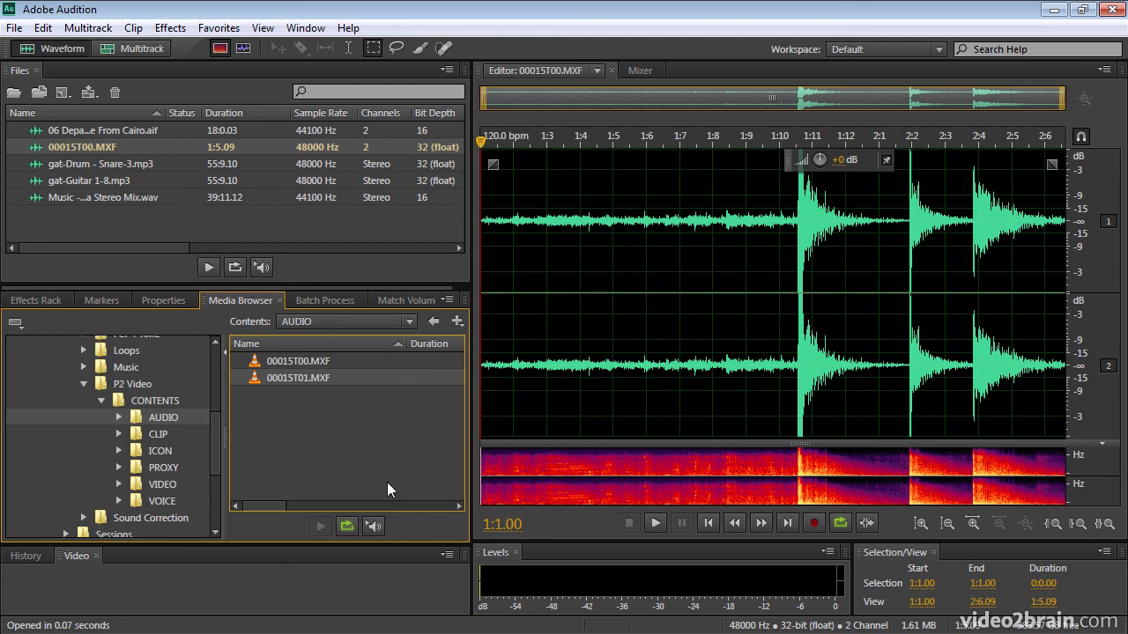
click(42, 28)
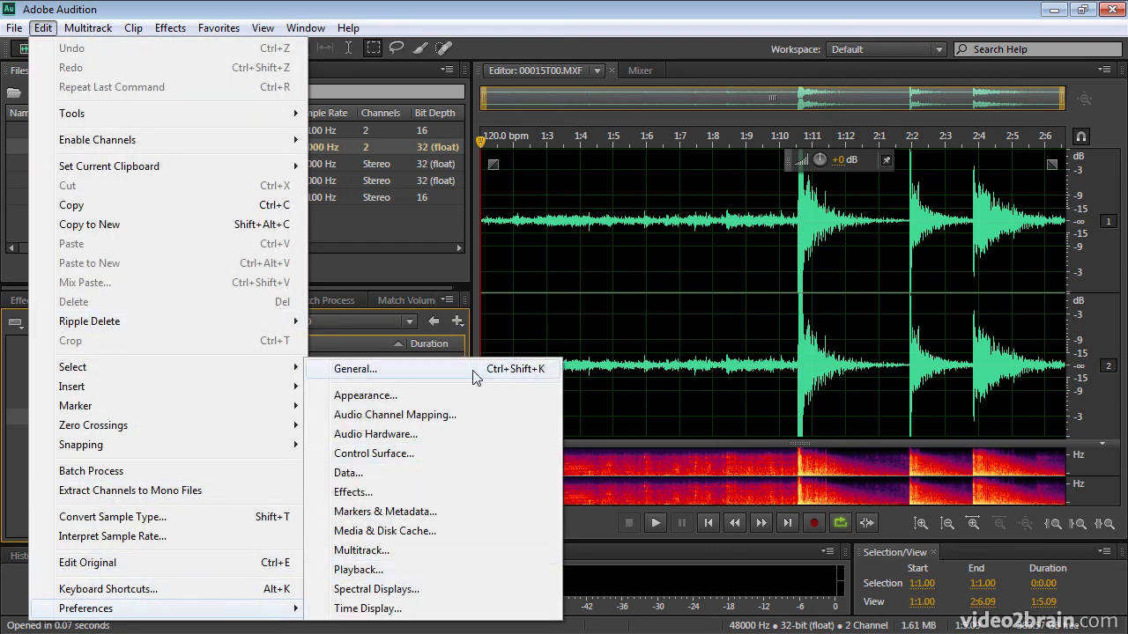
mouse_move(561, 382)
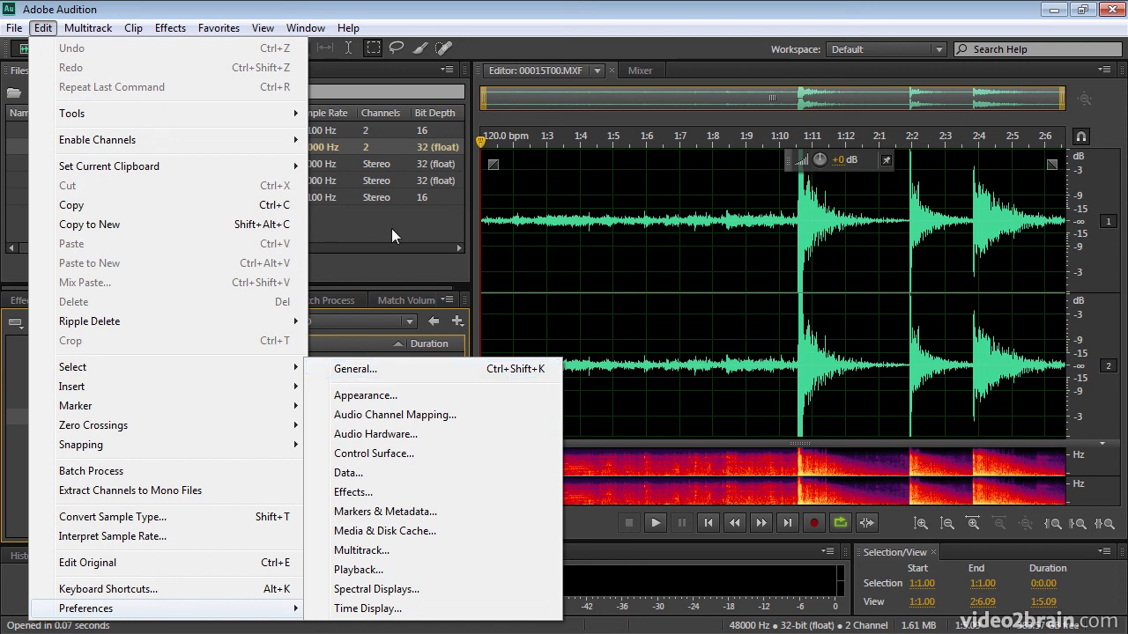
Enable DLMS Format Support under Media & Disk Cache preferences.
click(354, 369)
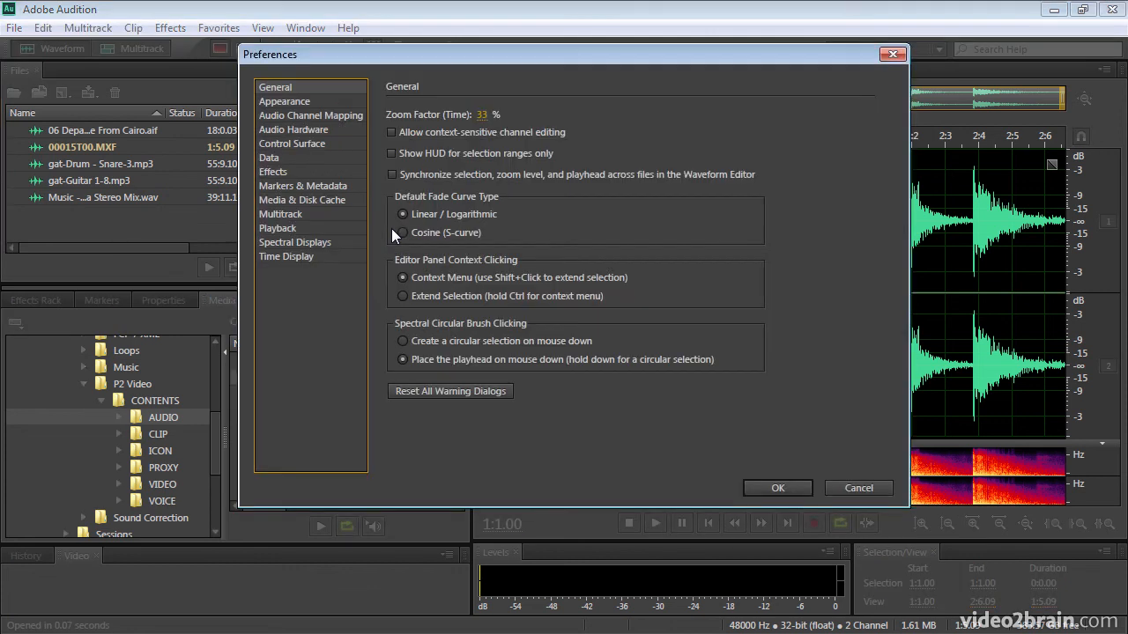
mouse_move(325, 85)
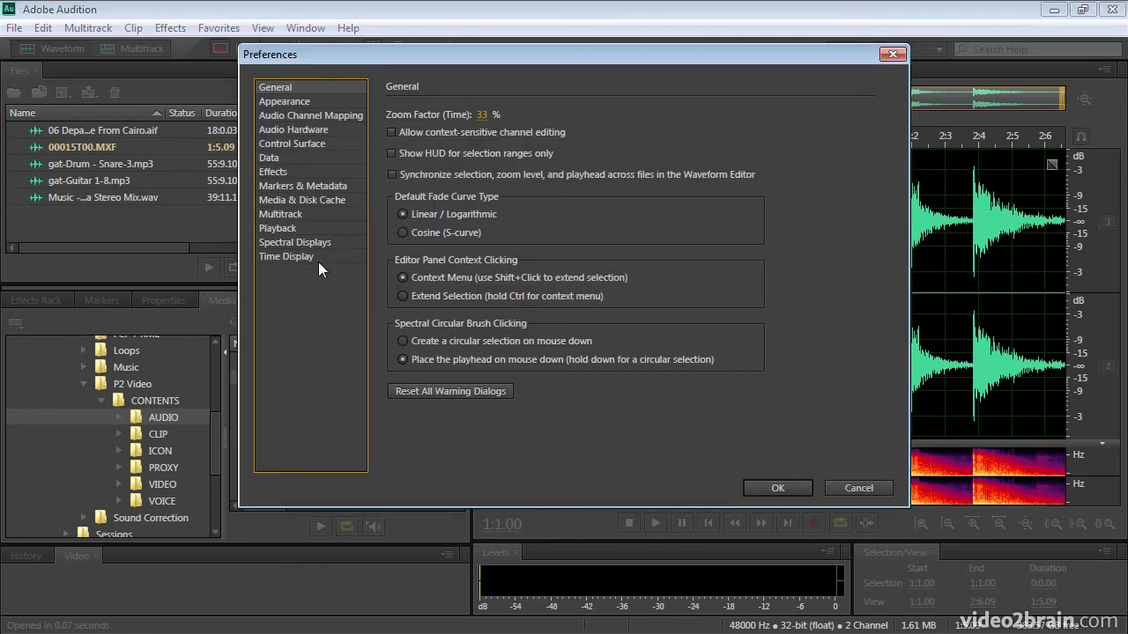
click(301, 200)
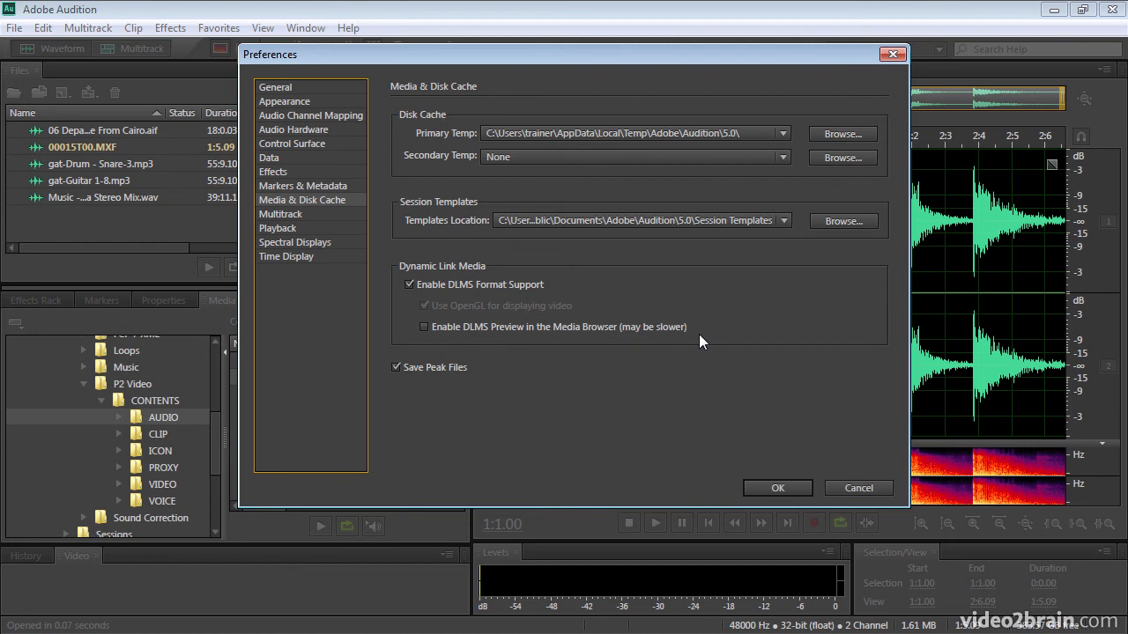
click(423, 327)
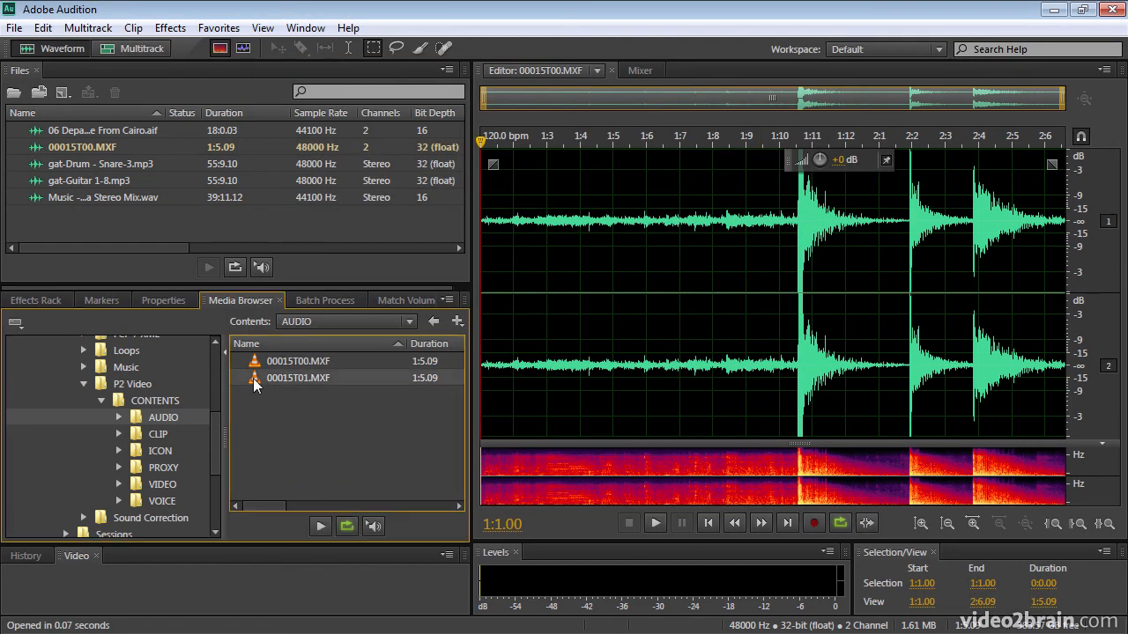
mouse_move(320, 526)
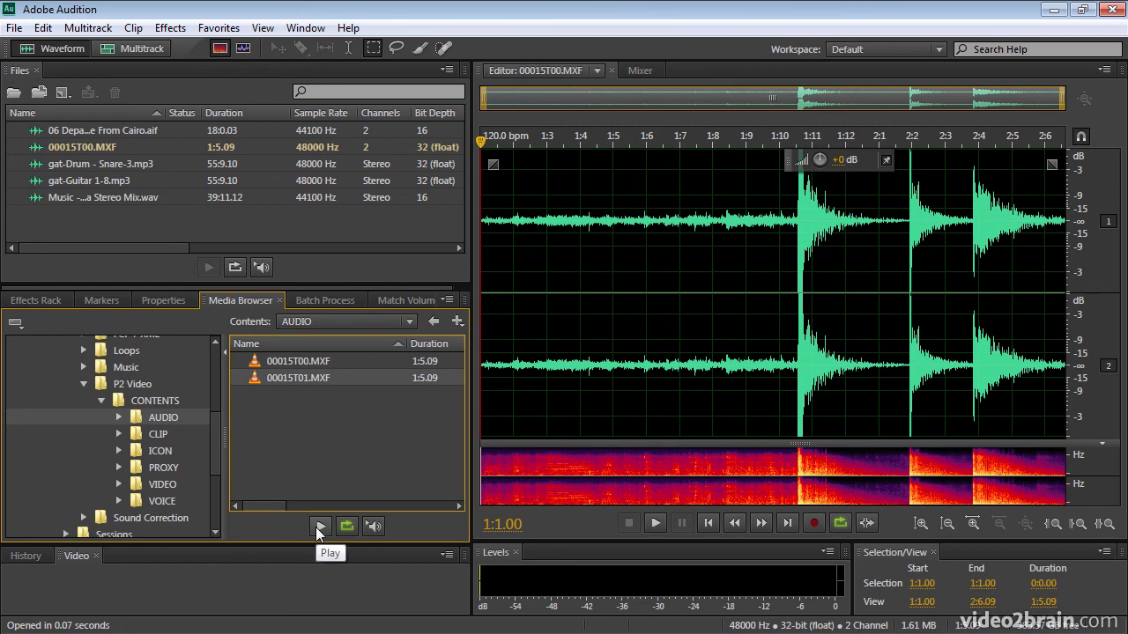
Preview 00015T01.MXF in the Media Browser, then stop playback.
click(320, 526)
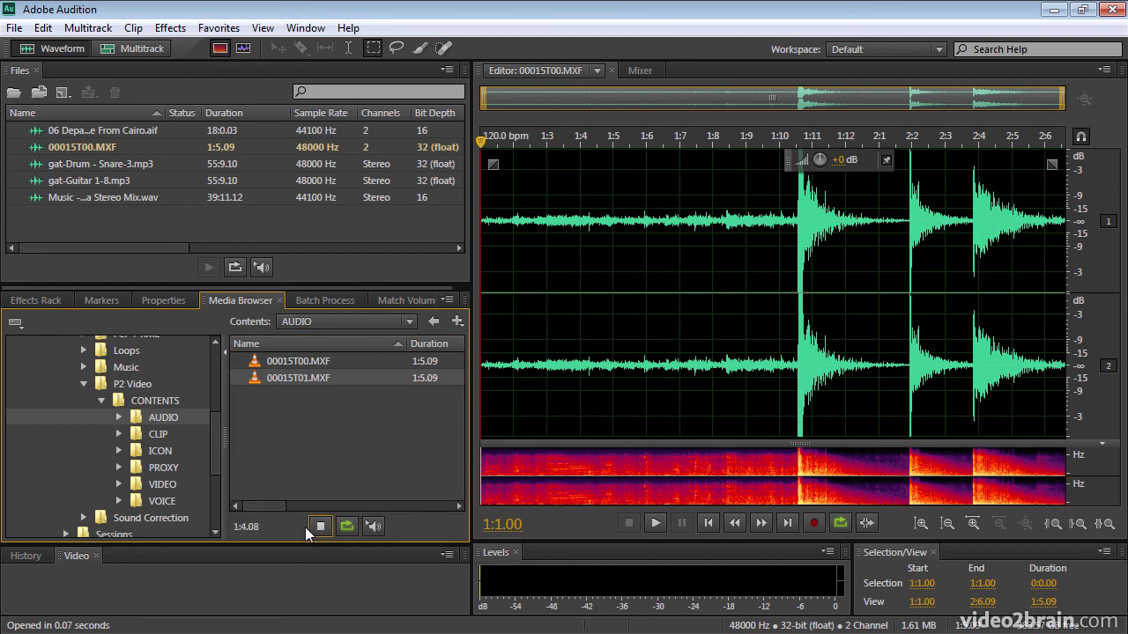
click(320, 526)
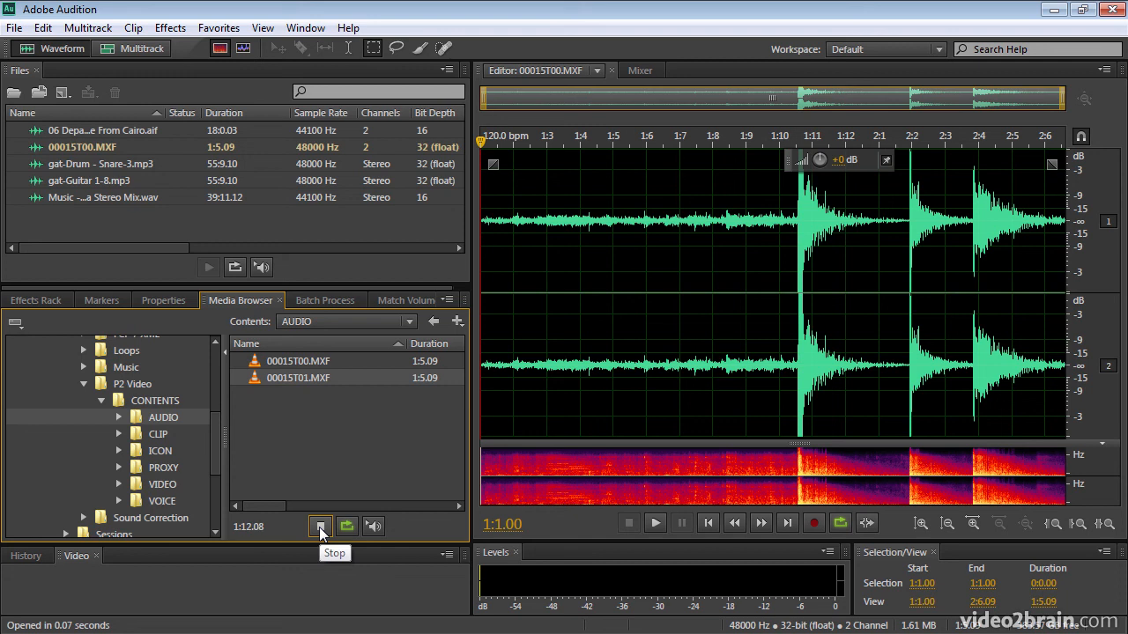
click(320, 526)
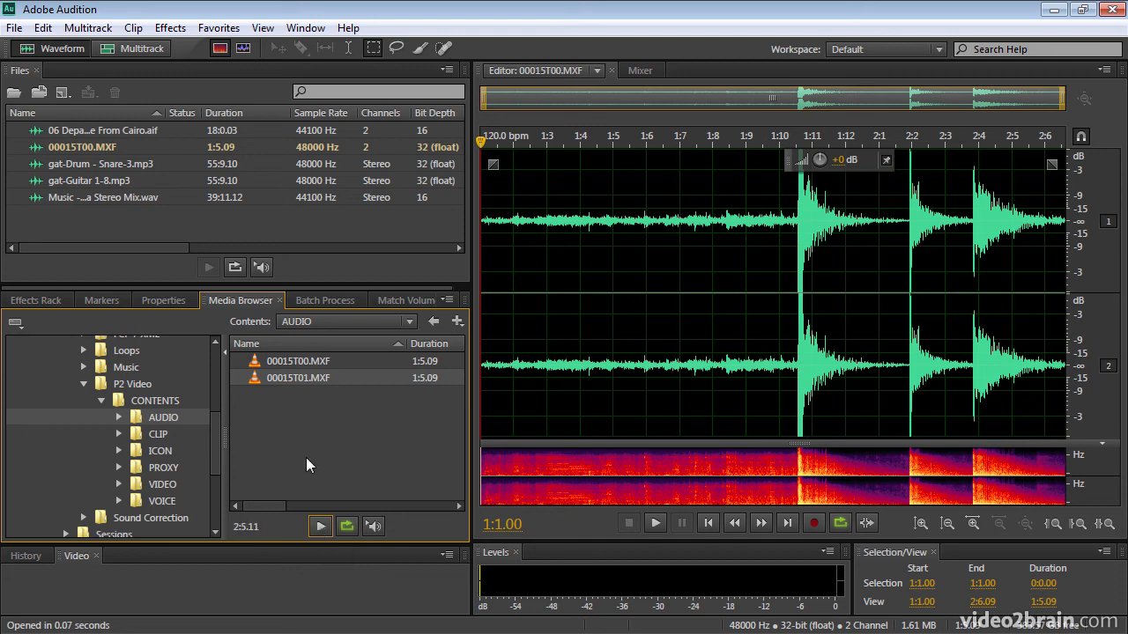
mouse_move(288, 435)
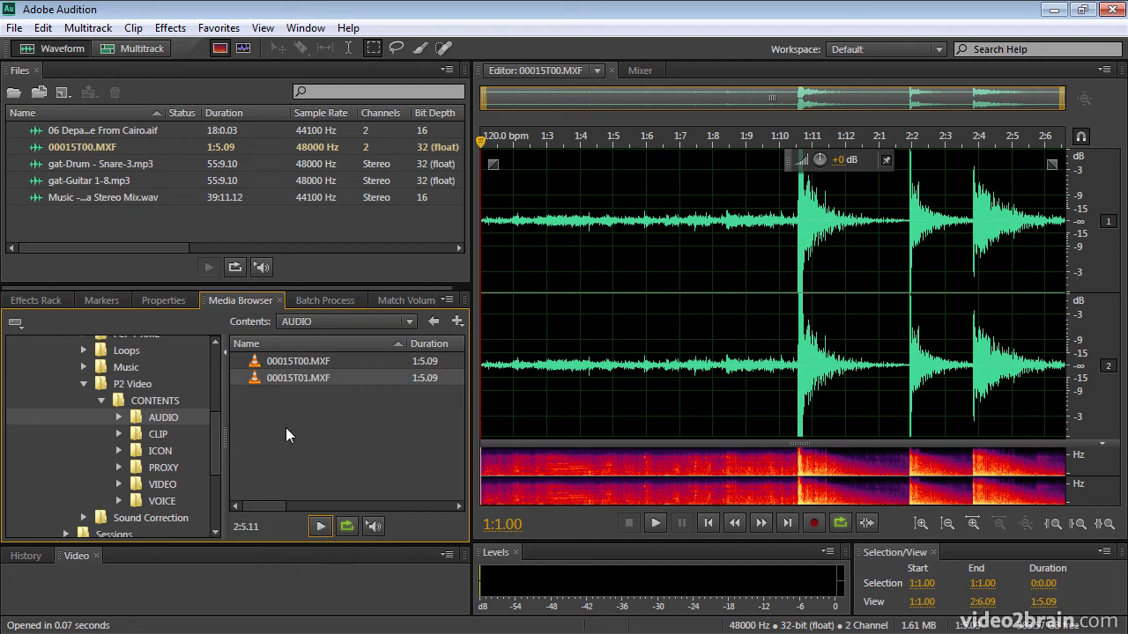